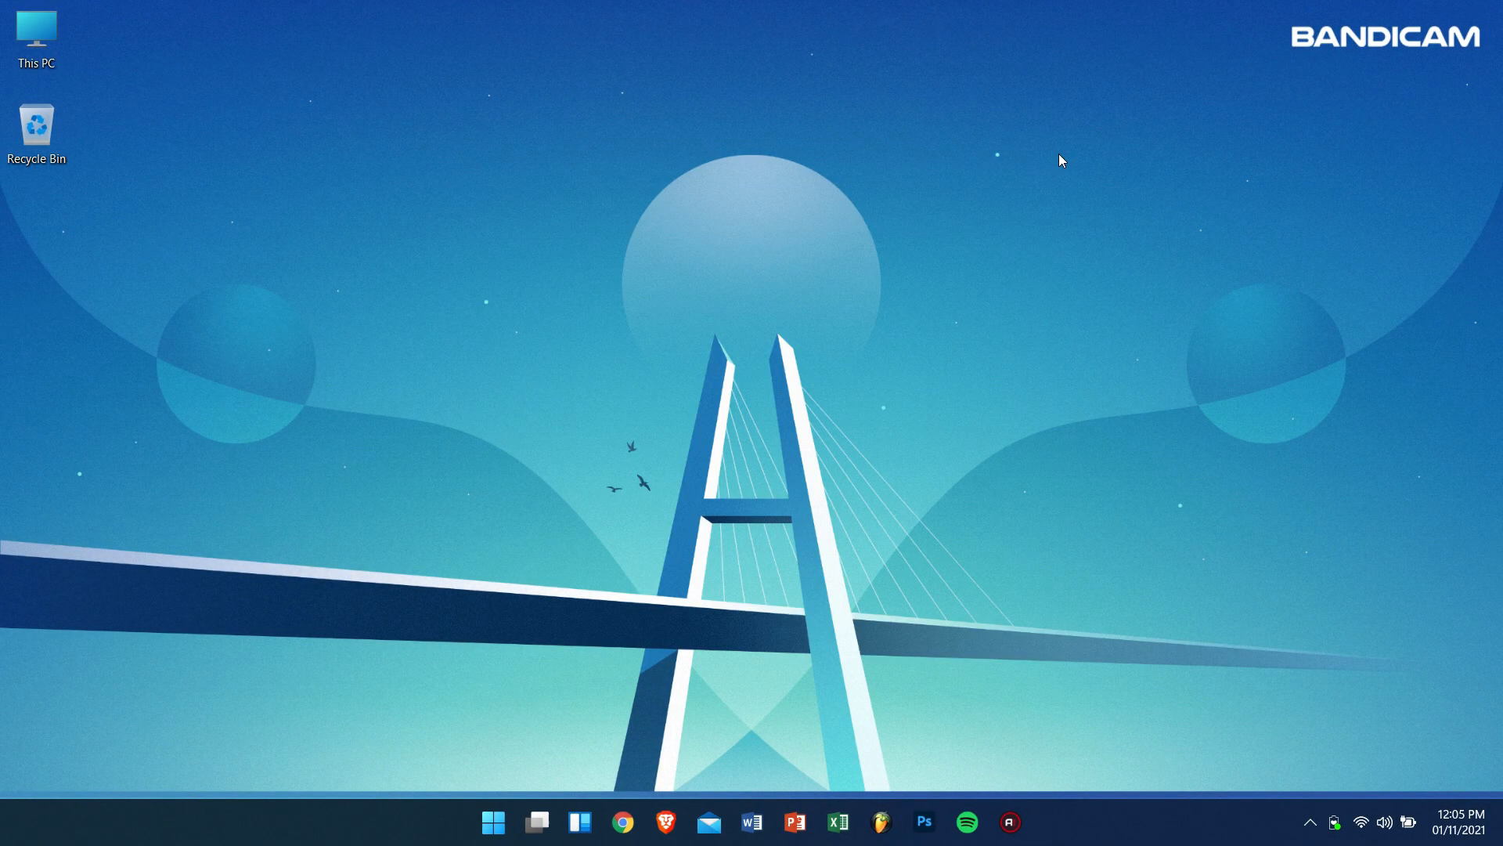
Launch Task Scheduler from Windows search
{"action": "type", "text": "task Scheduler"}
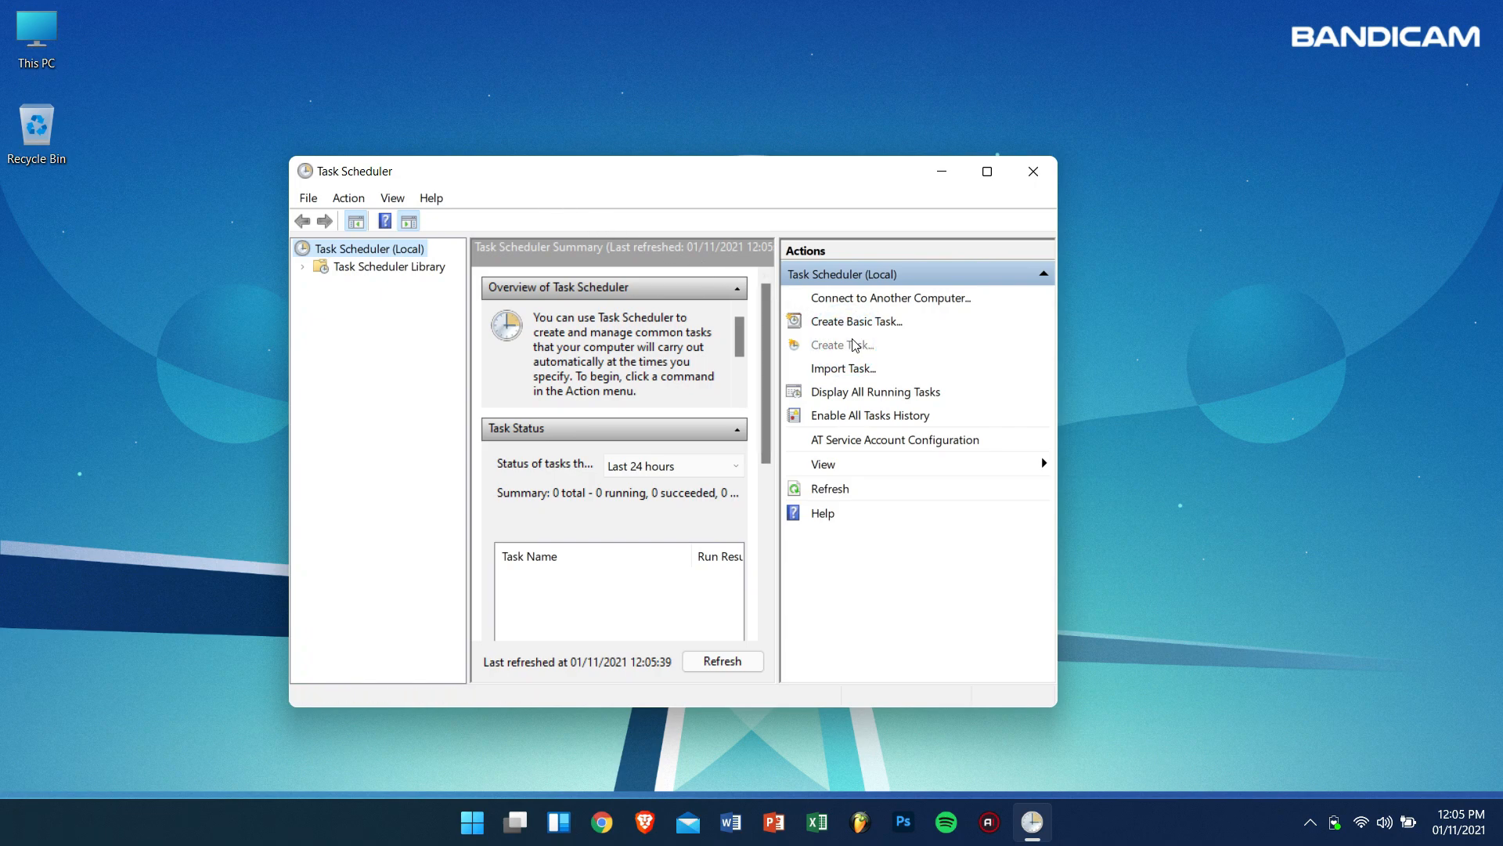
Create a task named 'Bandicam Autostart' set to run with highest privileges
{"action": "left_click", "coordinate": [843, 345]}
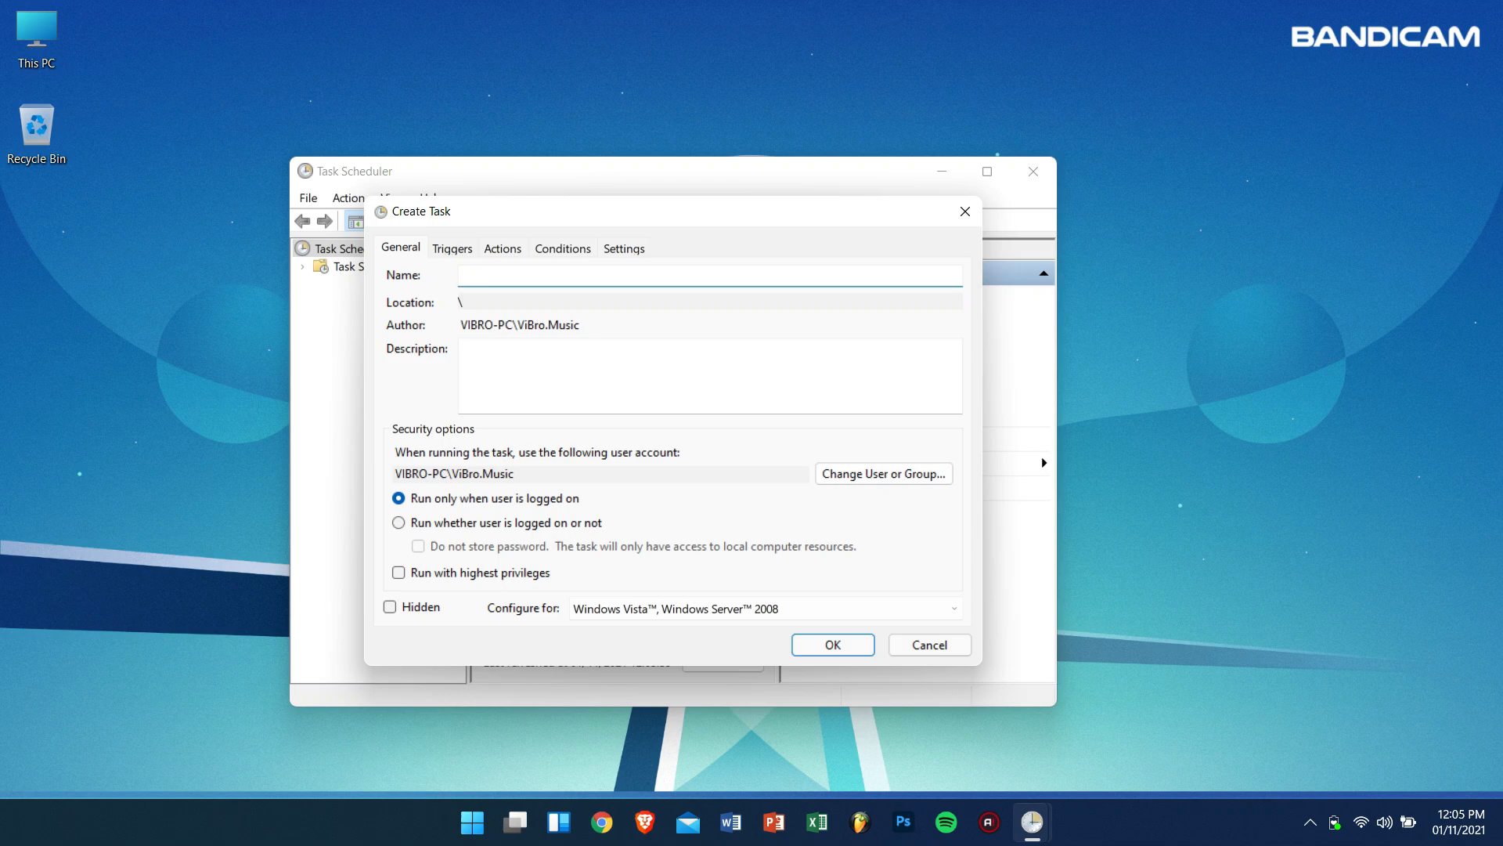
{"action": "type", "text": "Bandicam A"}
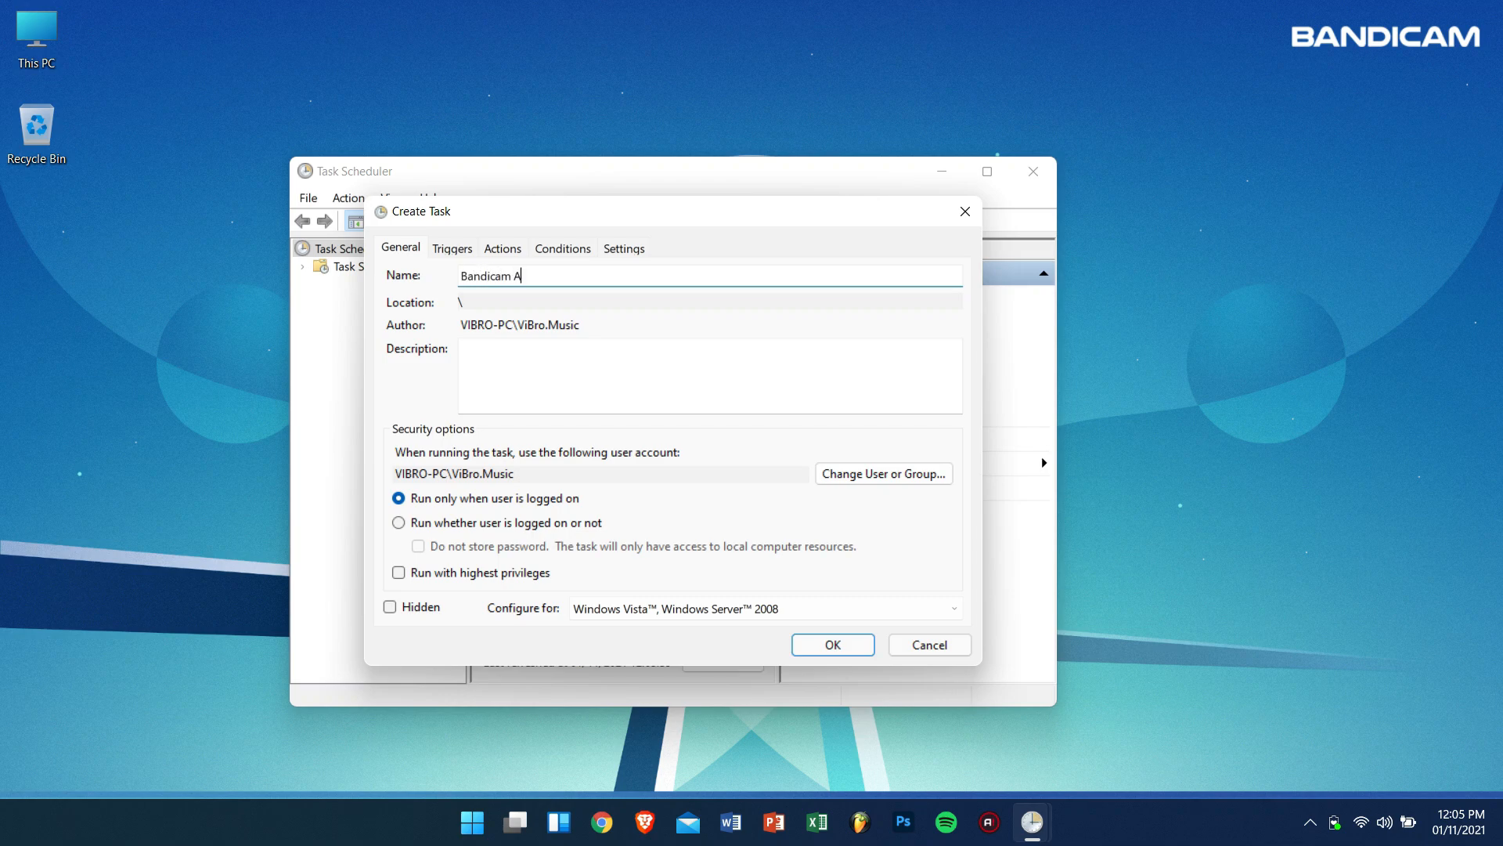
{"action": "type", "text": "utostart"}
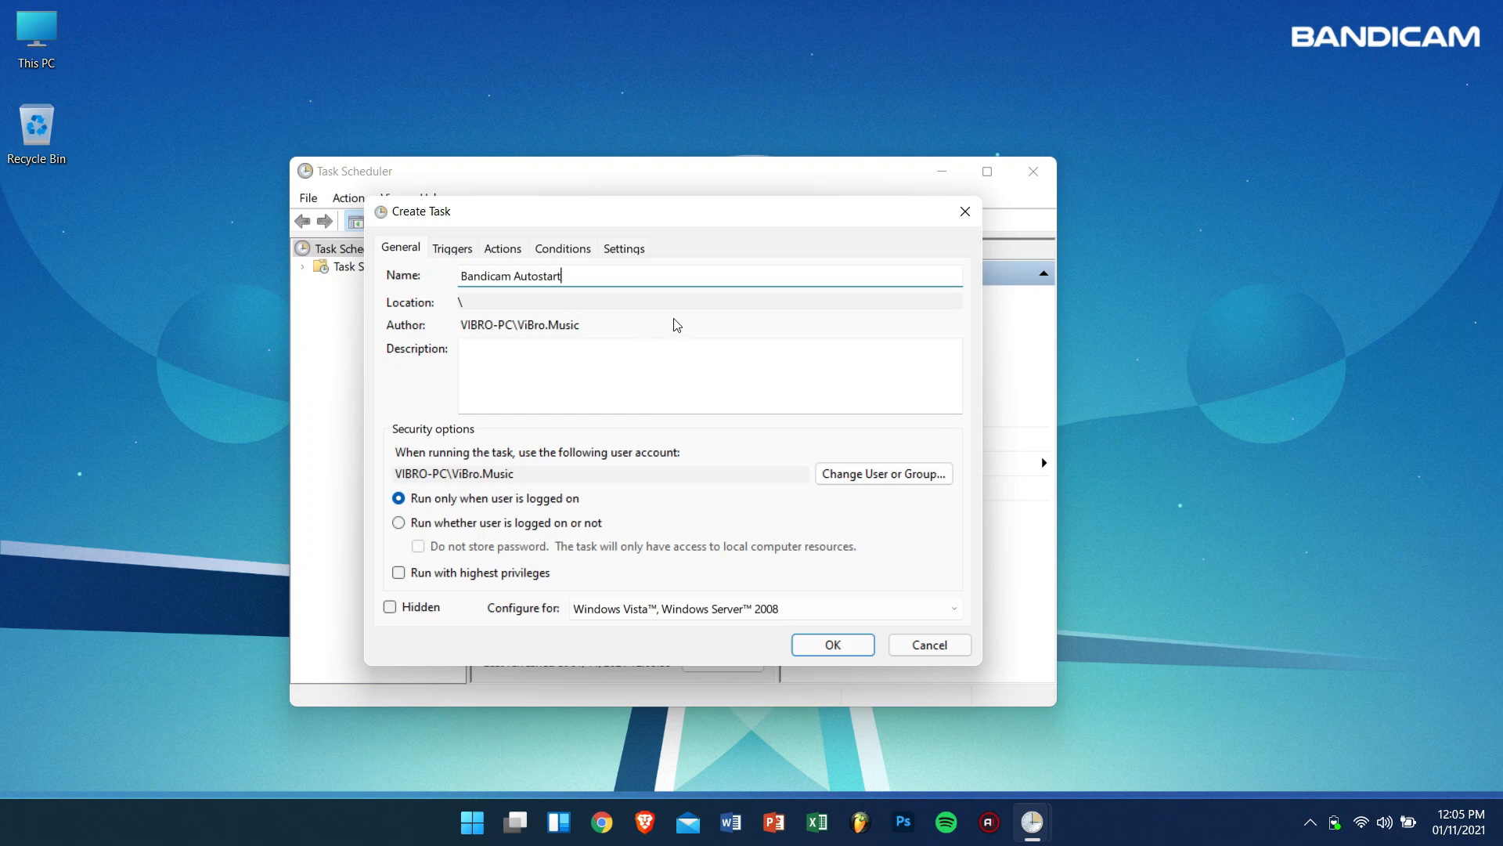
{"action": "mouse_move", "coordinate": [496, 589]}
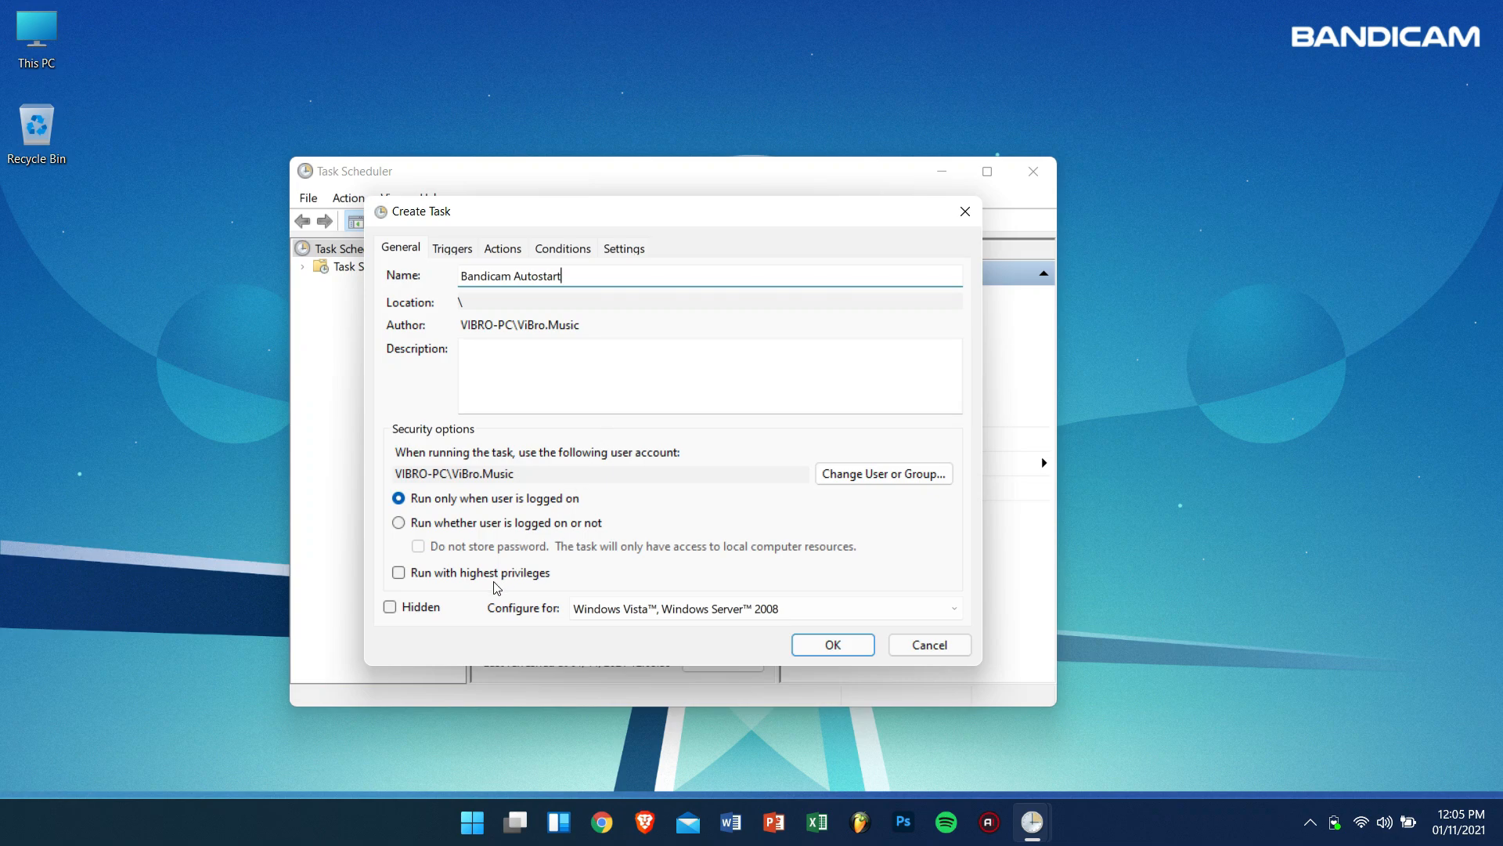
{"action": "left_click", "coordinate": [398, 573]}
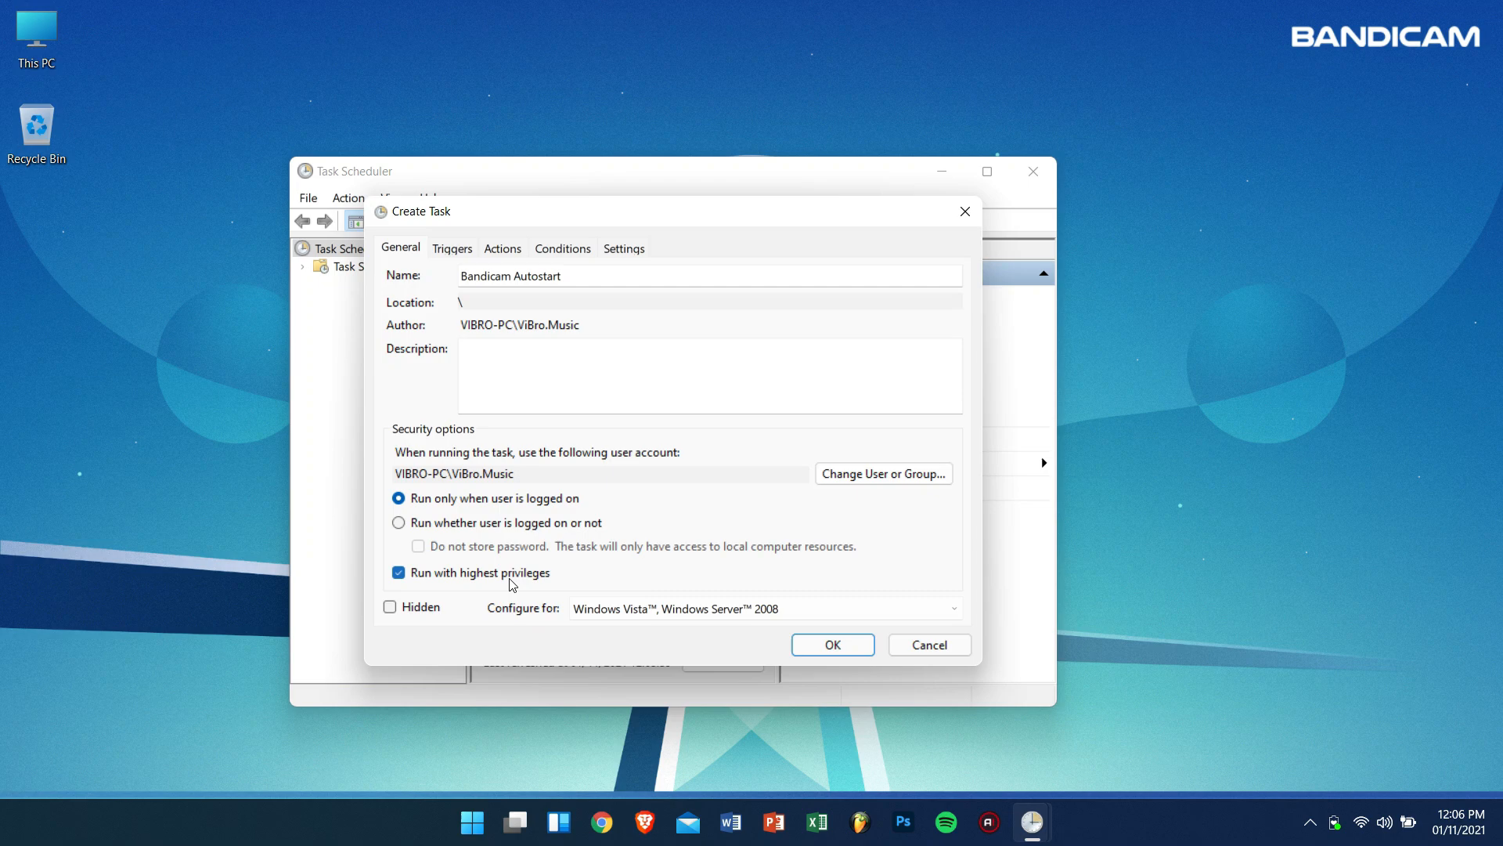
{"action": "mouse_move", "coordinate": [480, 432]}
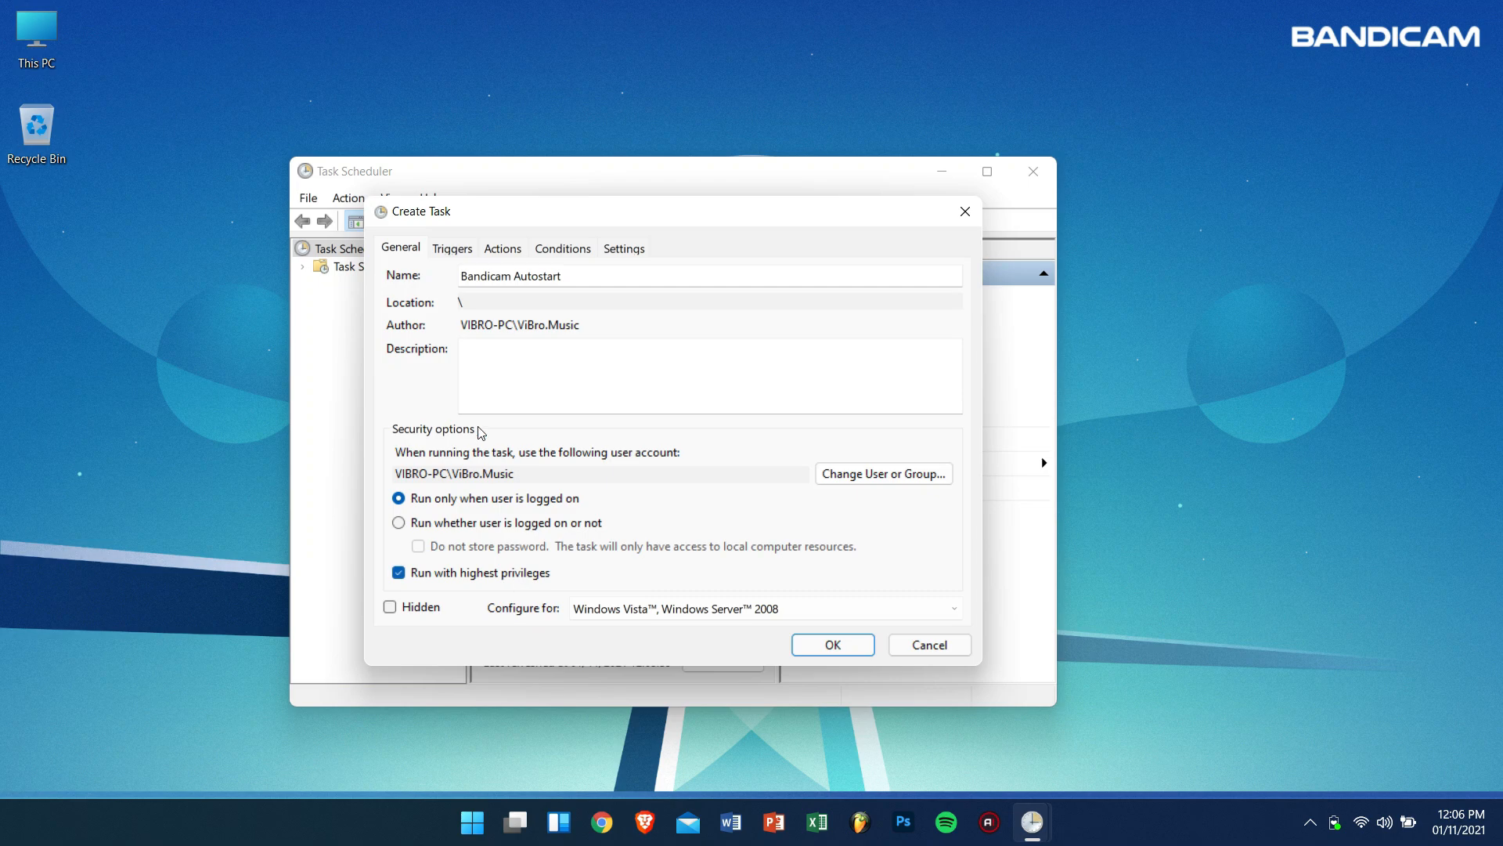
{"action": "left_click", "coordinate": [451, 248]}
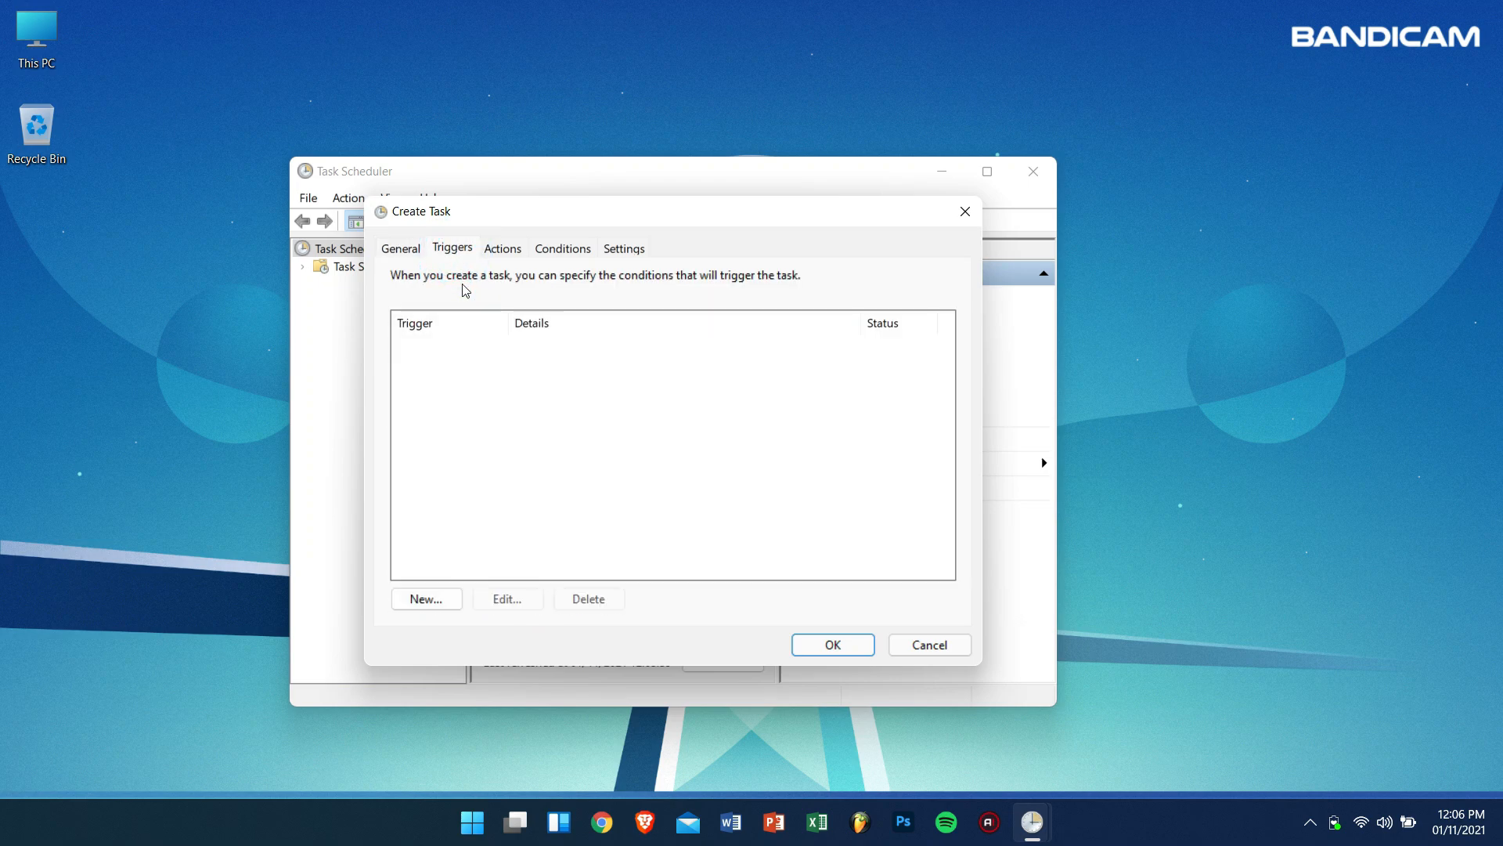
Add an At log on trigger for any user to the task
{"action": "left_click", "coordinate": [426, 598]}
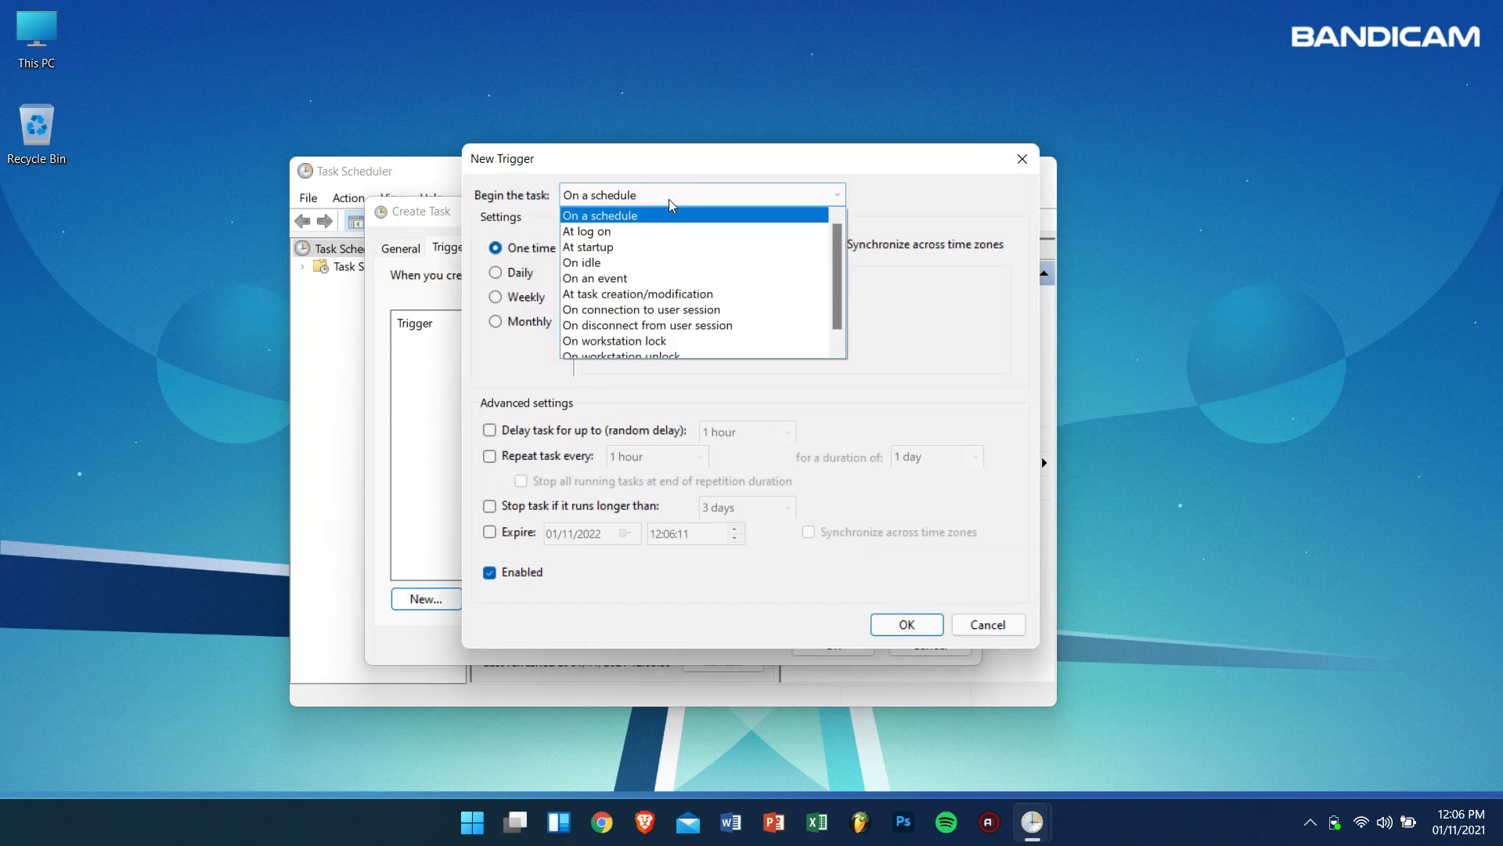
{"action": "left_click", "coordinate": [586, 231]}
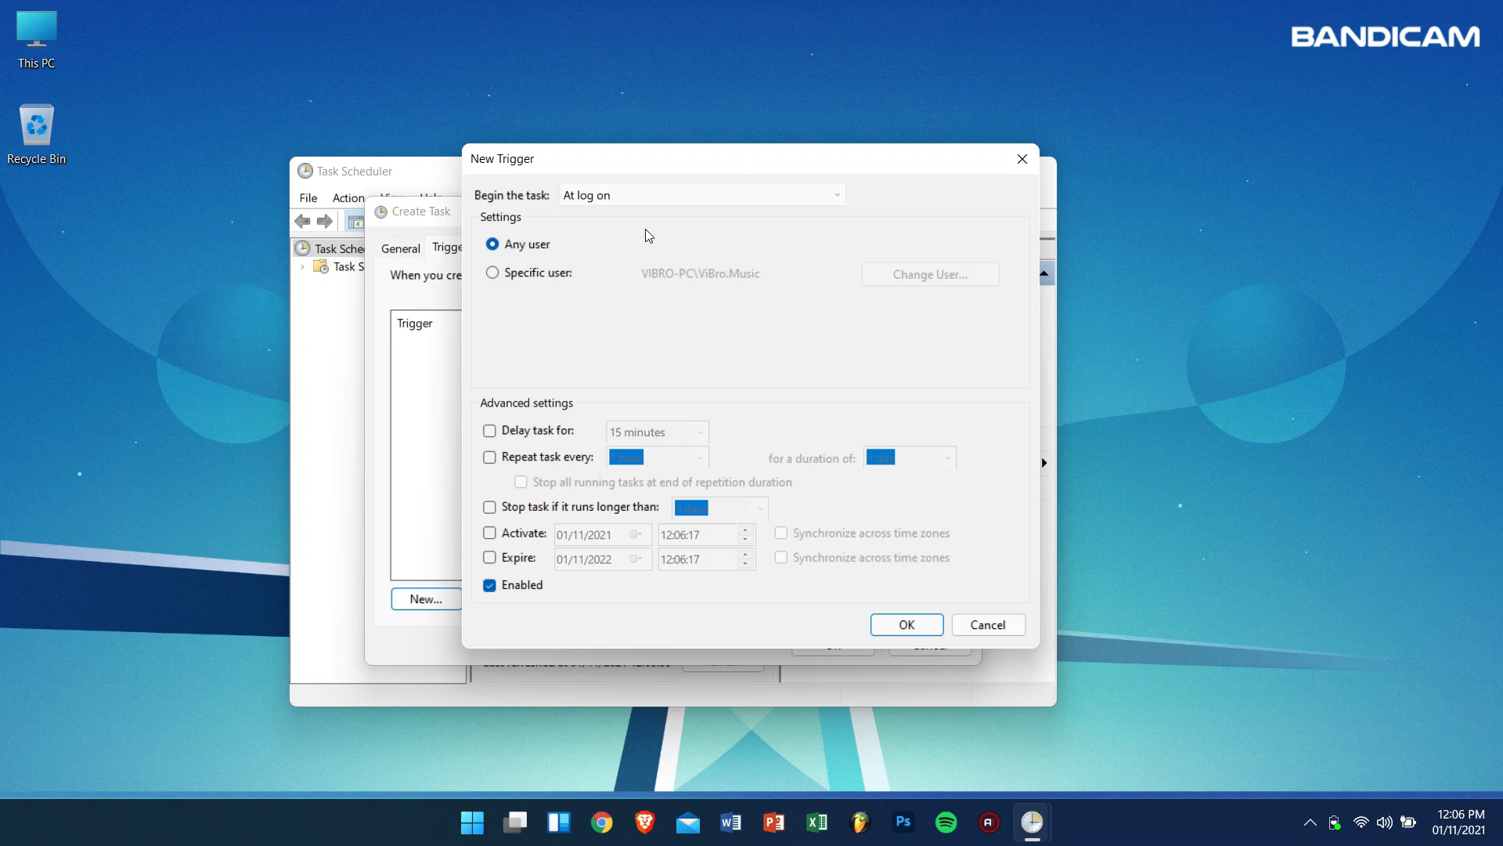
{"action": "left_click", "coordinate": [903, 624]}
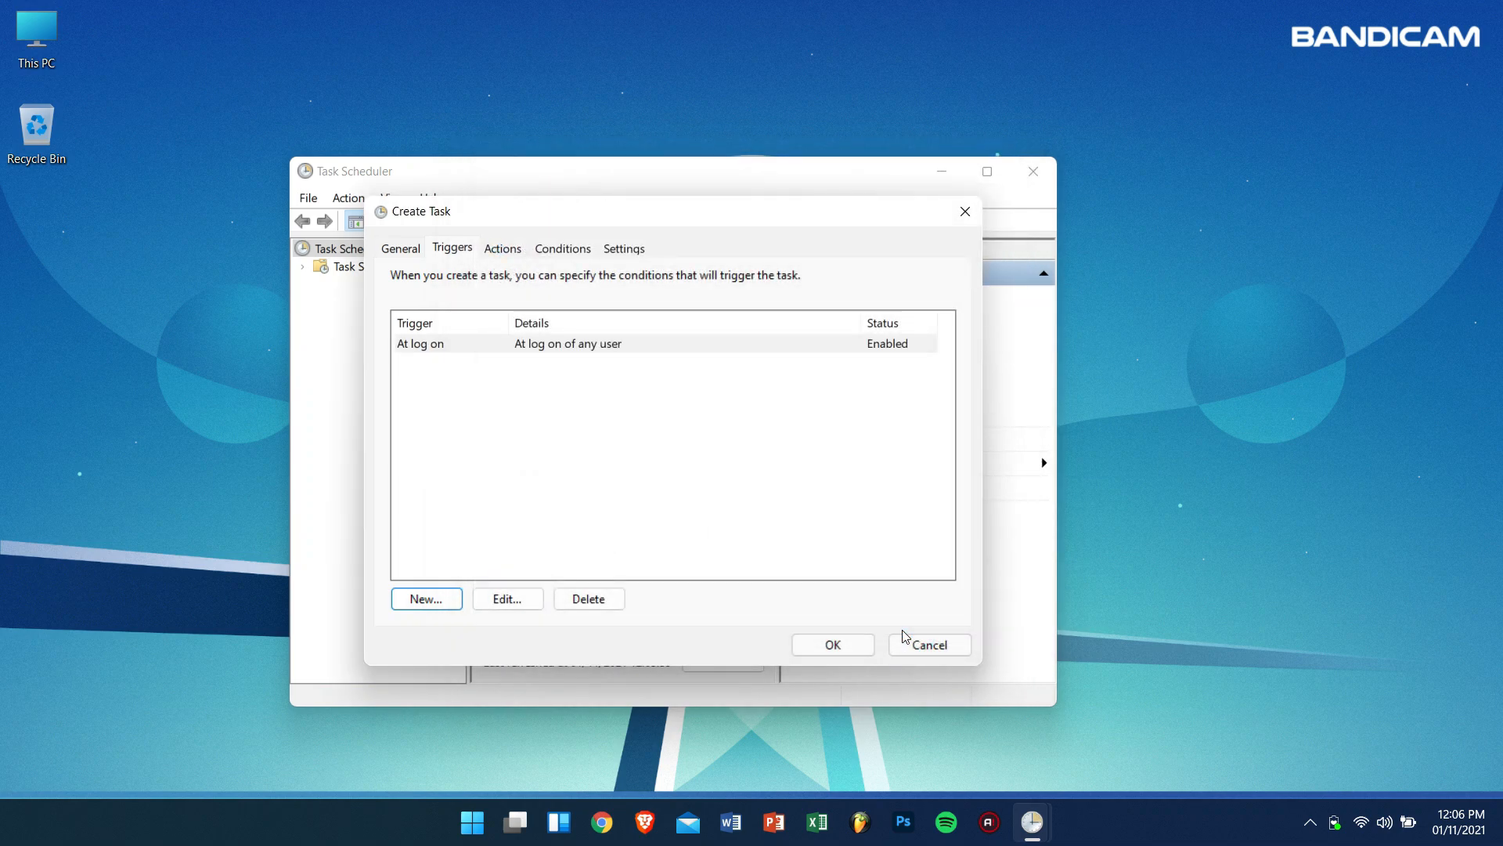
{"action": "mouse_move", "coordinate": [509, 292]}
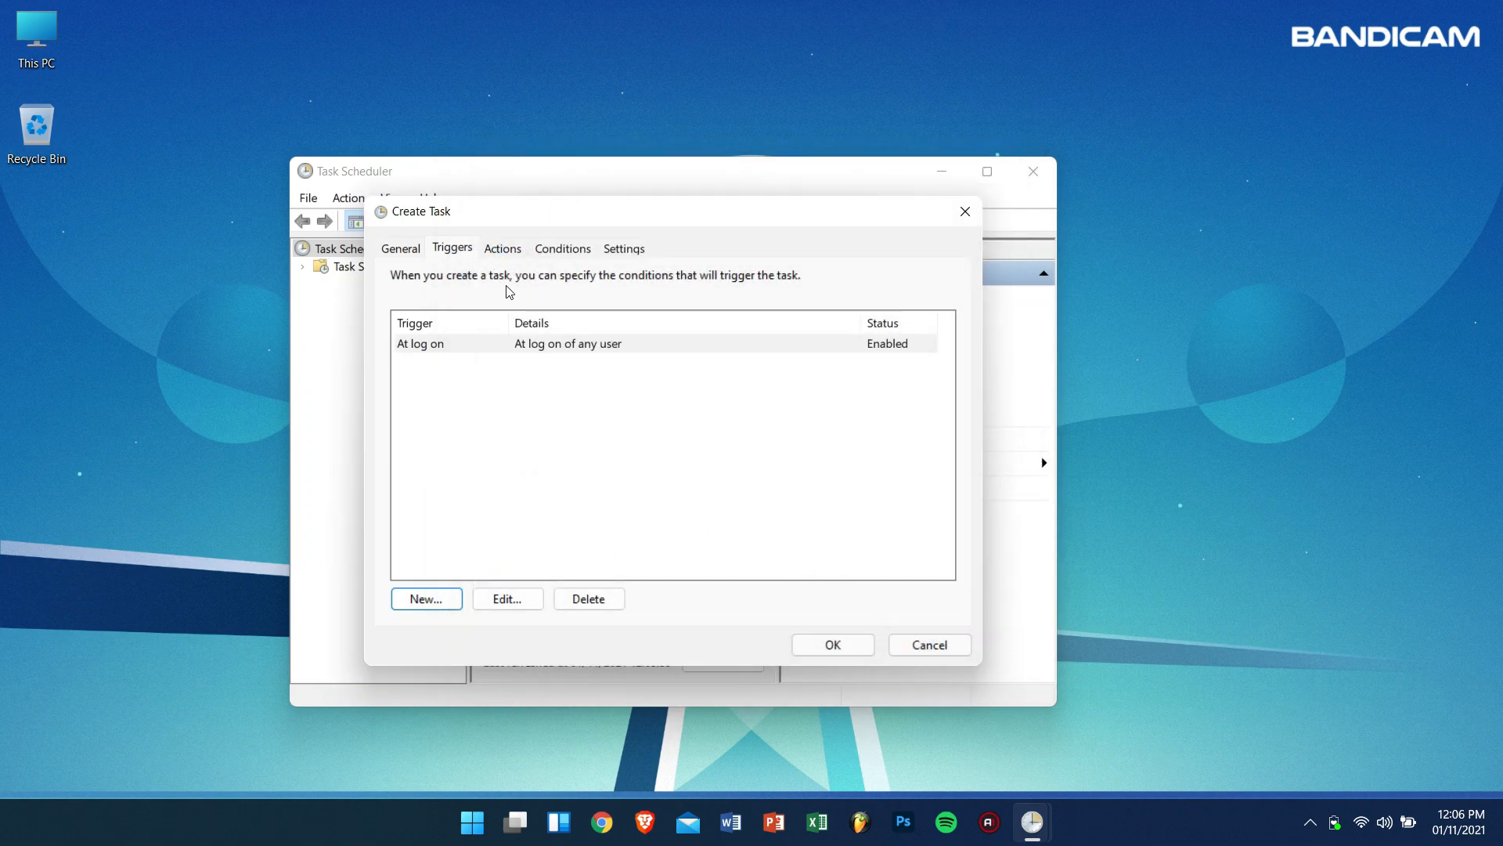
{"action": "left_click", "coordinate": [501, 249]}
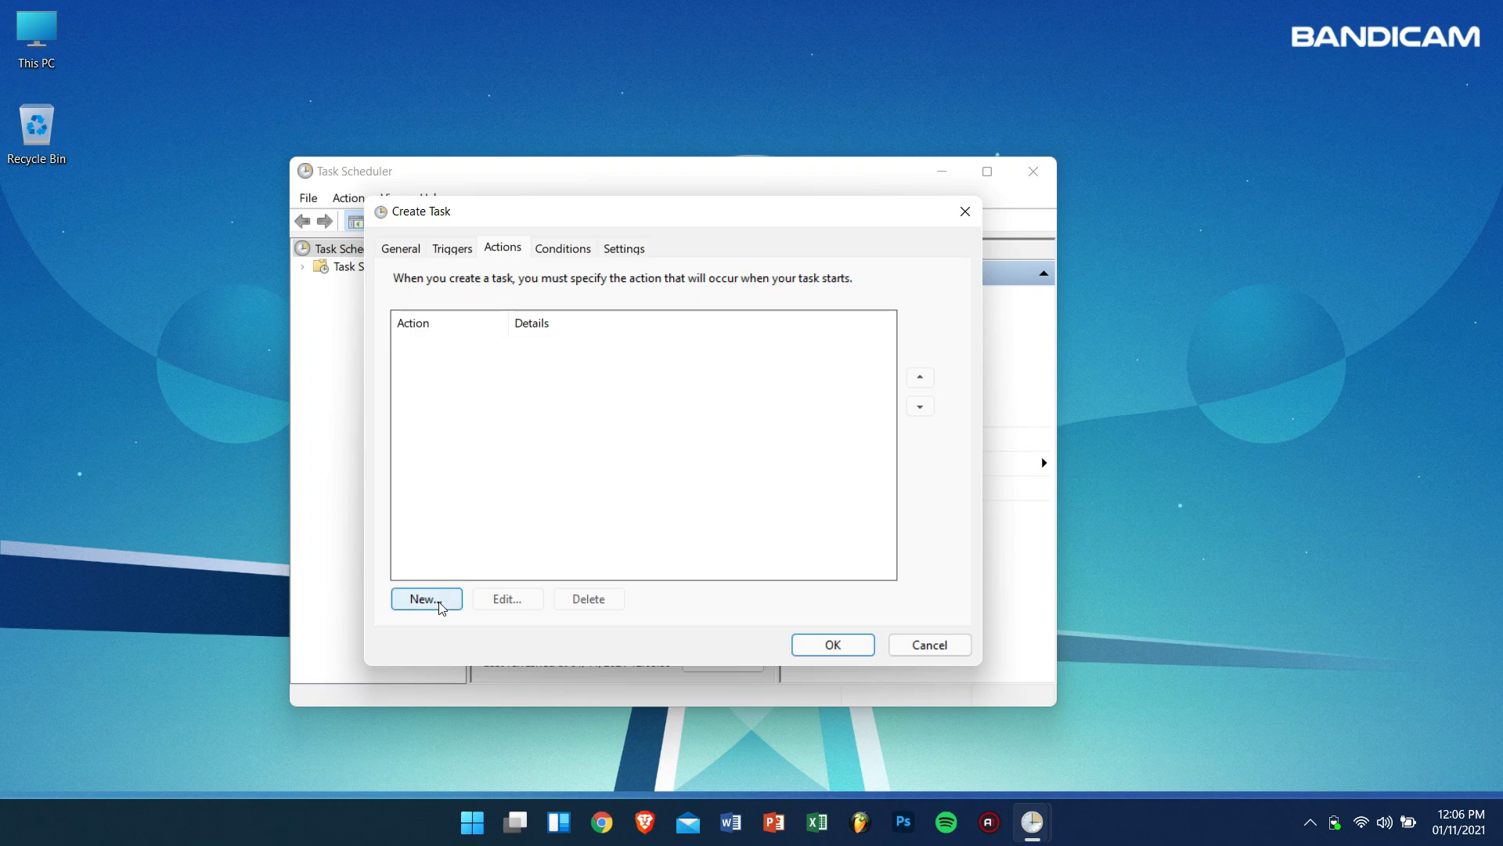
Add an action that starts C:\Program Files\Bandicam\bdcam.exe
{"action": "left_click", "coordinate": [425, 598]}
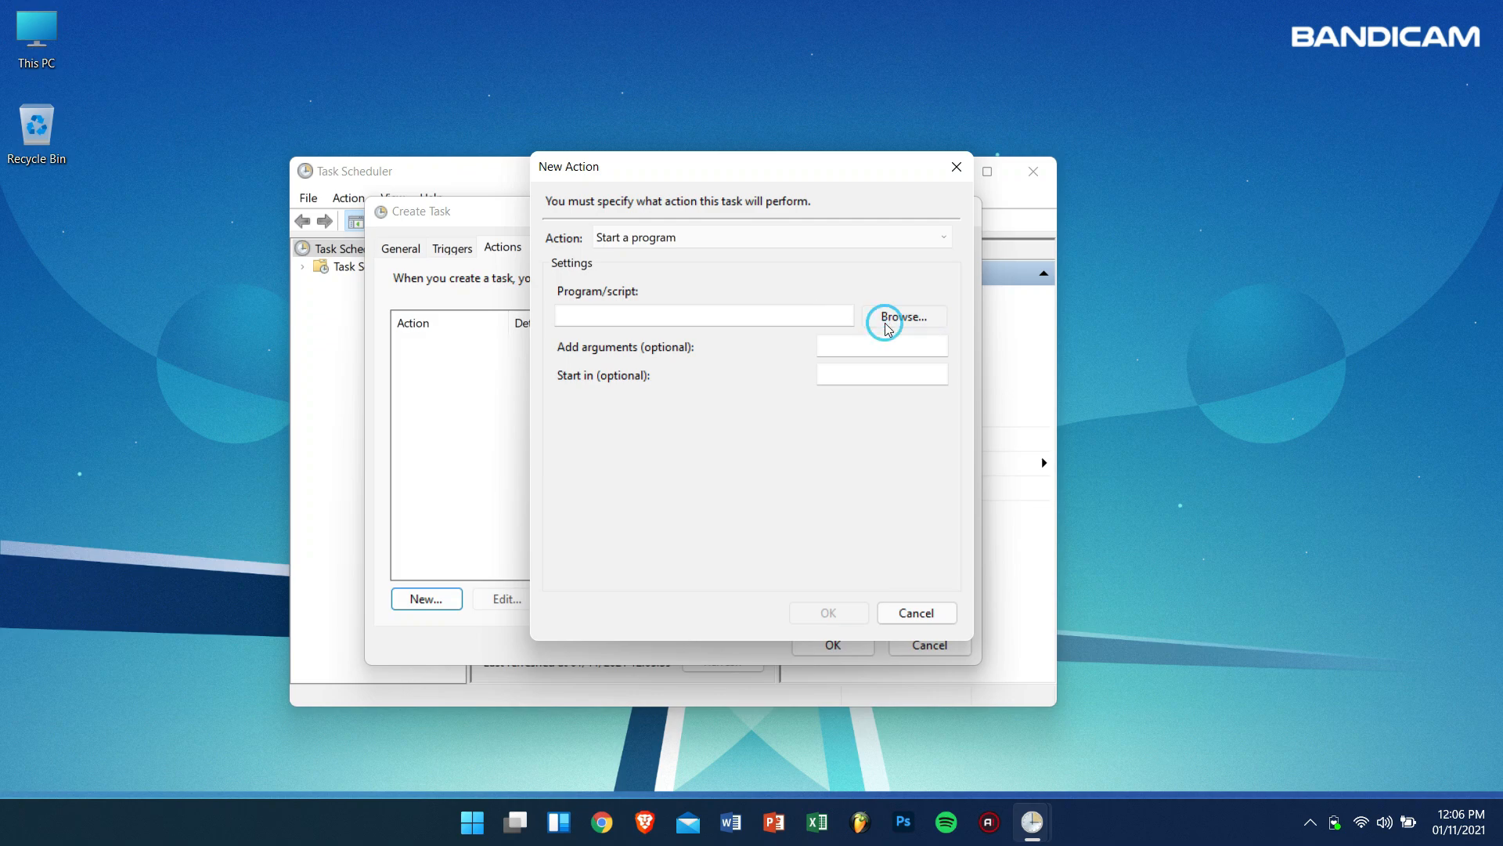
{"action": "left_click", "coordinate": [899, 316]}
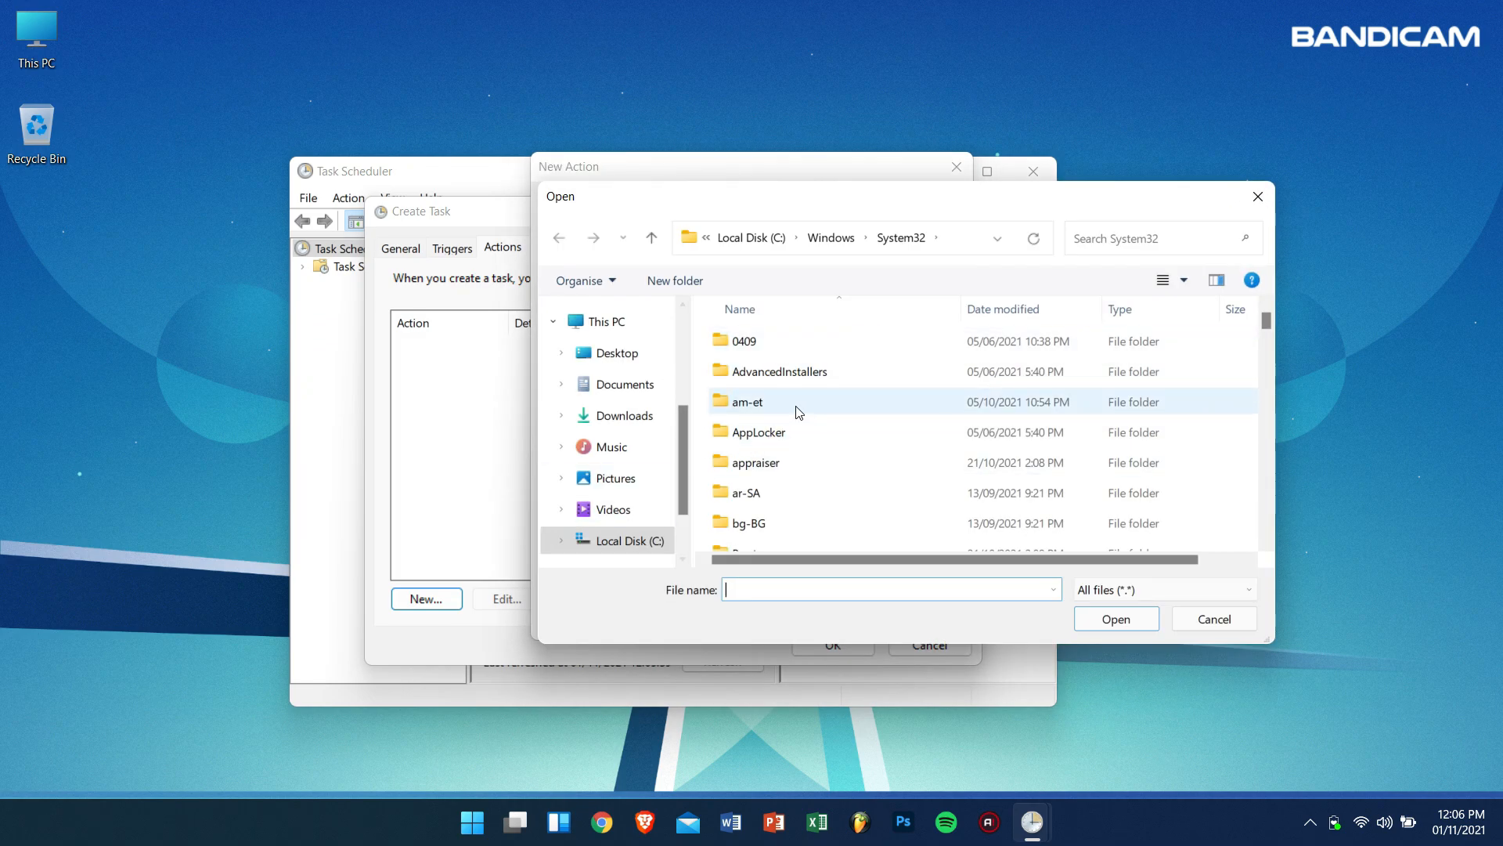
{"action": "left_click", "coordinate": [779, 236]}
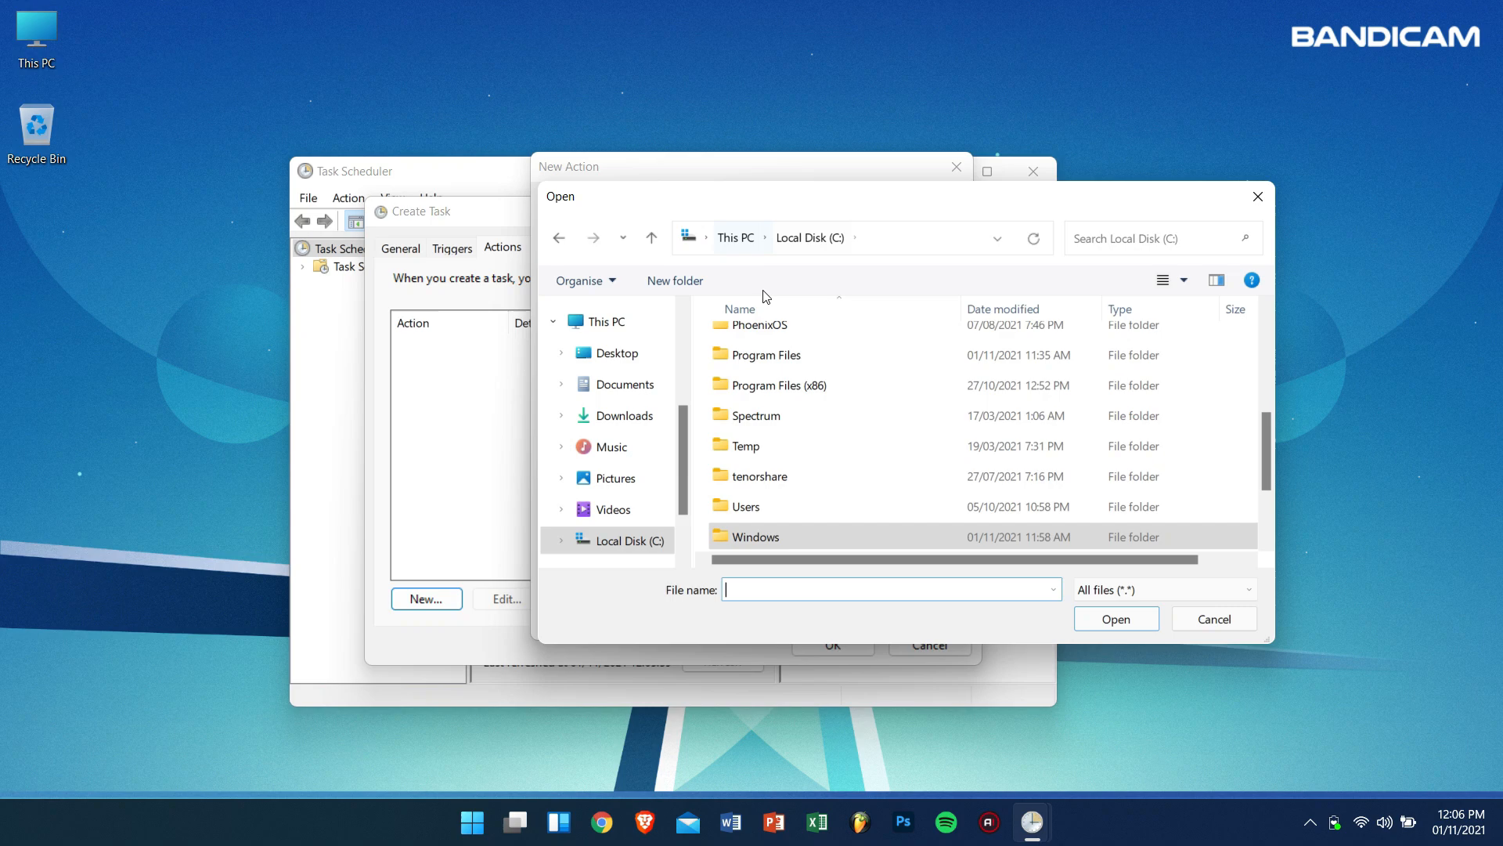
{"action": "double_click", "coordinate": [766, 354]}
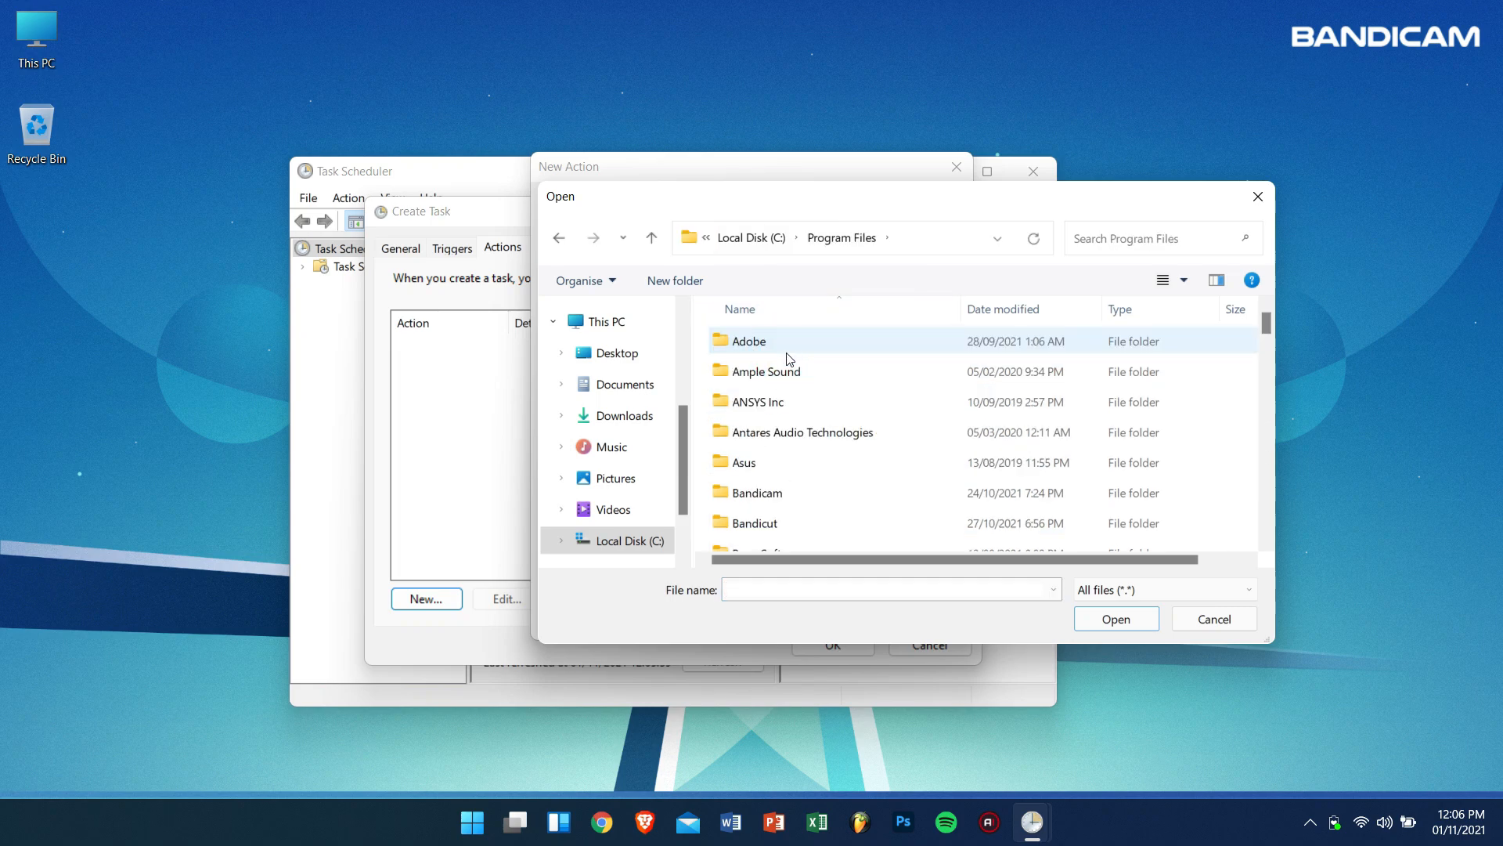
{"action": "double_click", "coordinate": [757, 492]}
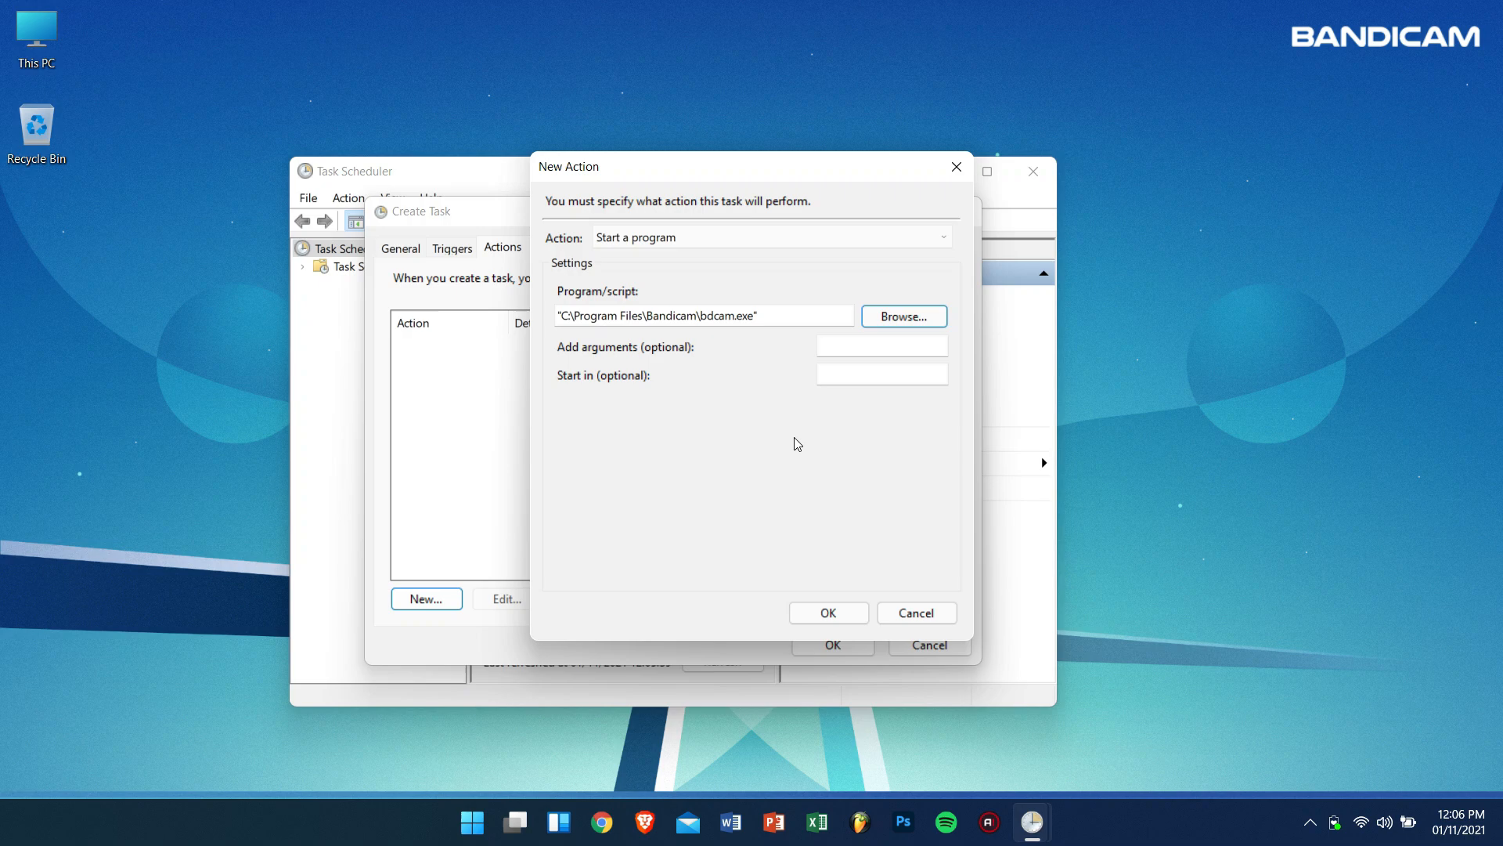
{"action": "left_click", "coordinate": [880, 346]}
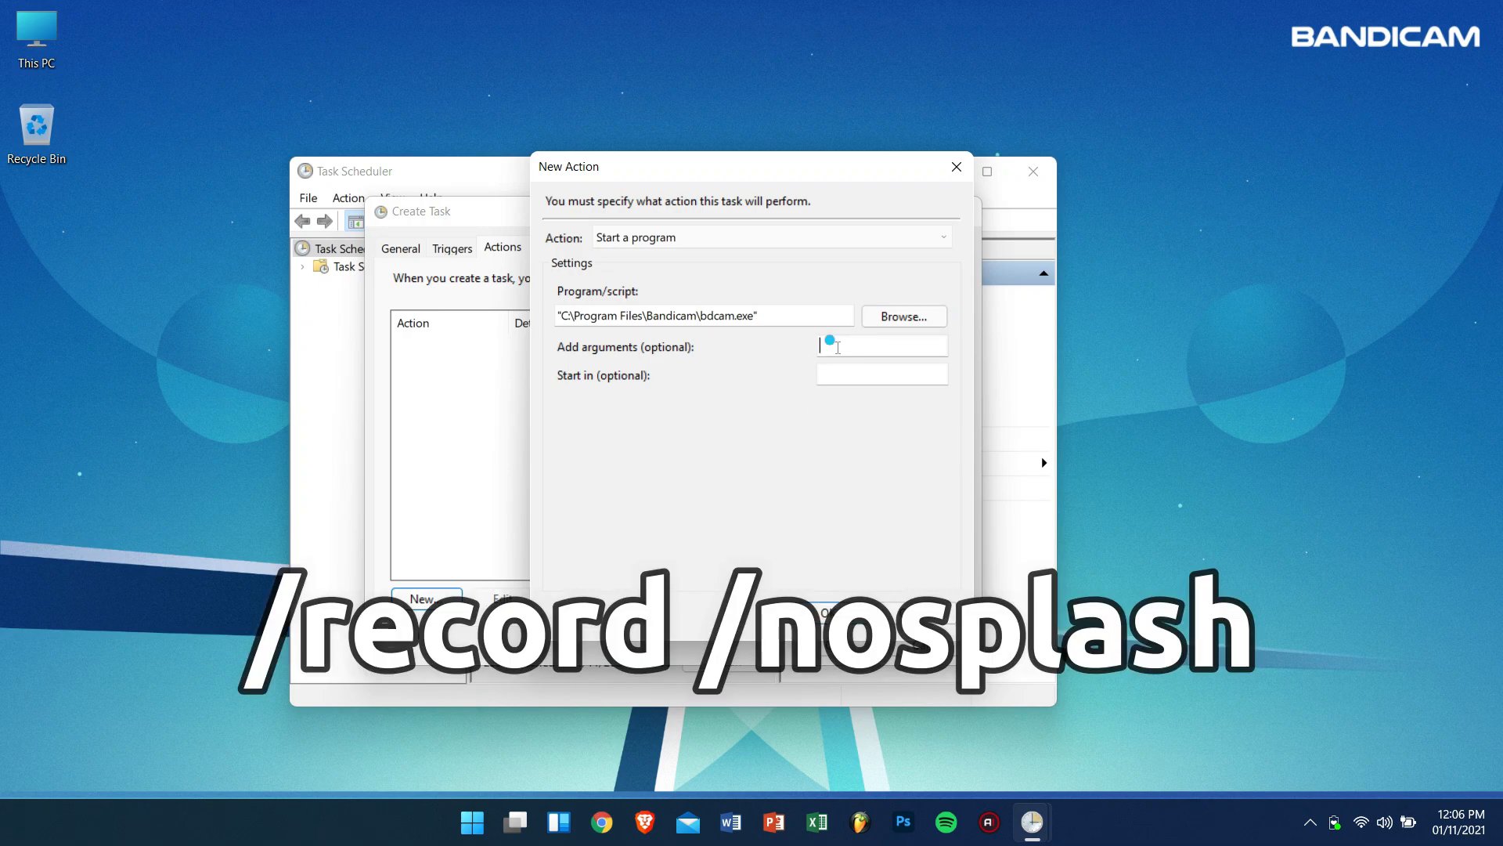
Pass /record /nosplash as launch arguments and save the finished task
{"action": "type", "text": "/record /nosplash"}
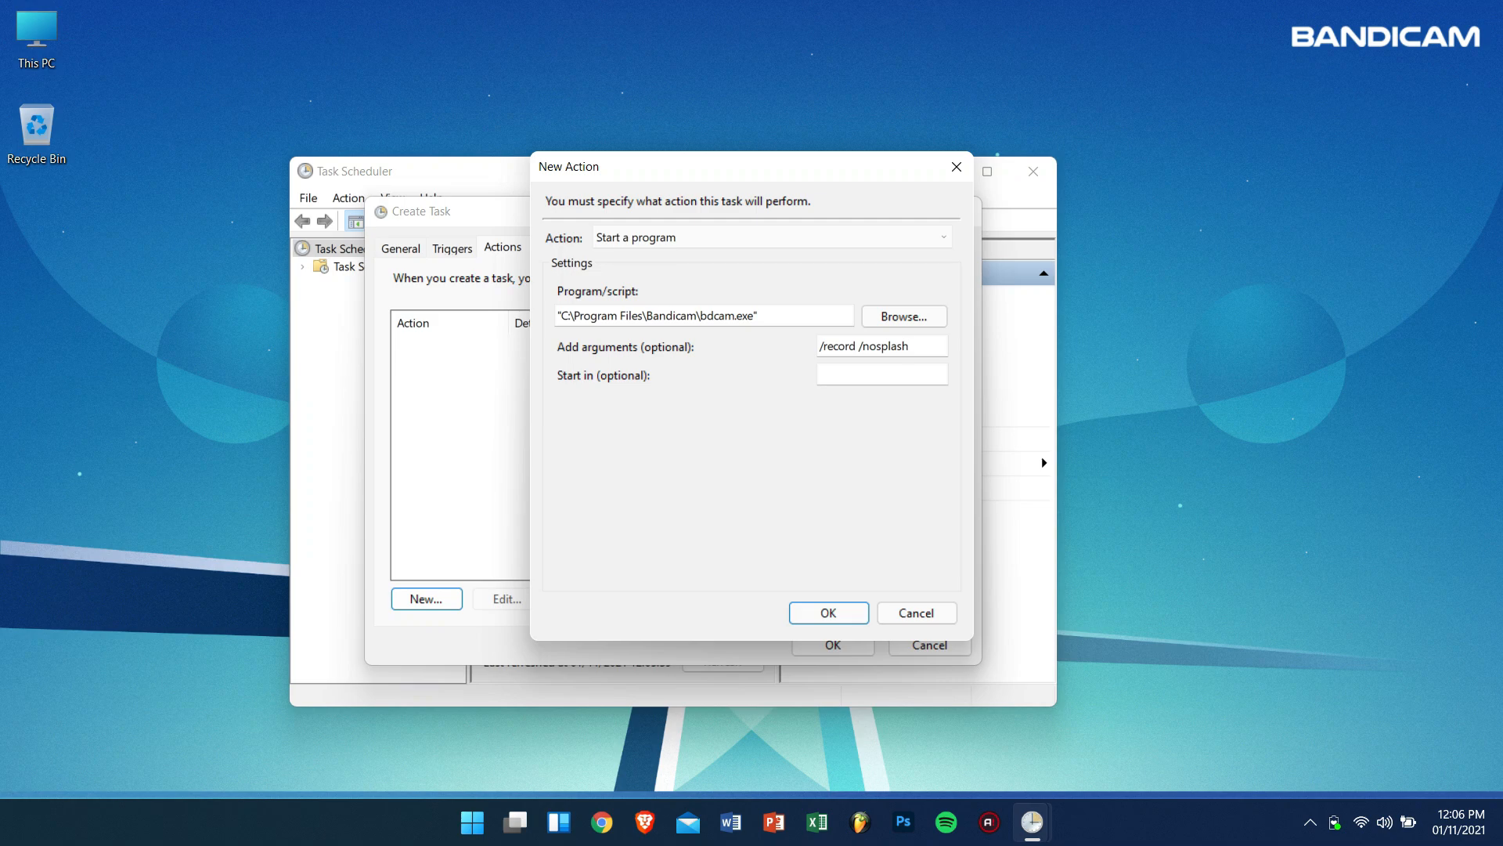
{"action": "left_click", "coordinate": [880, 345]}
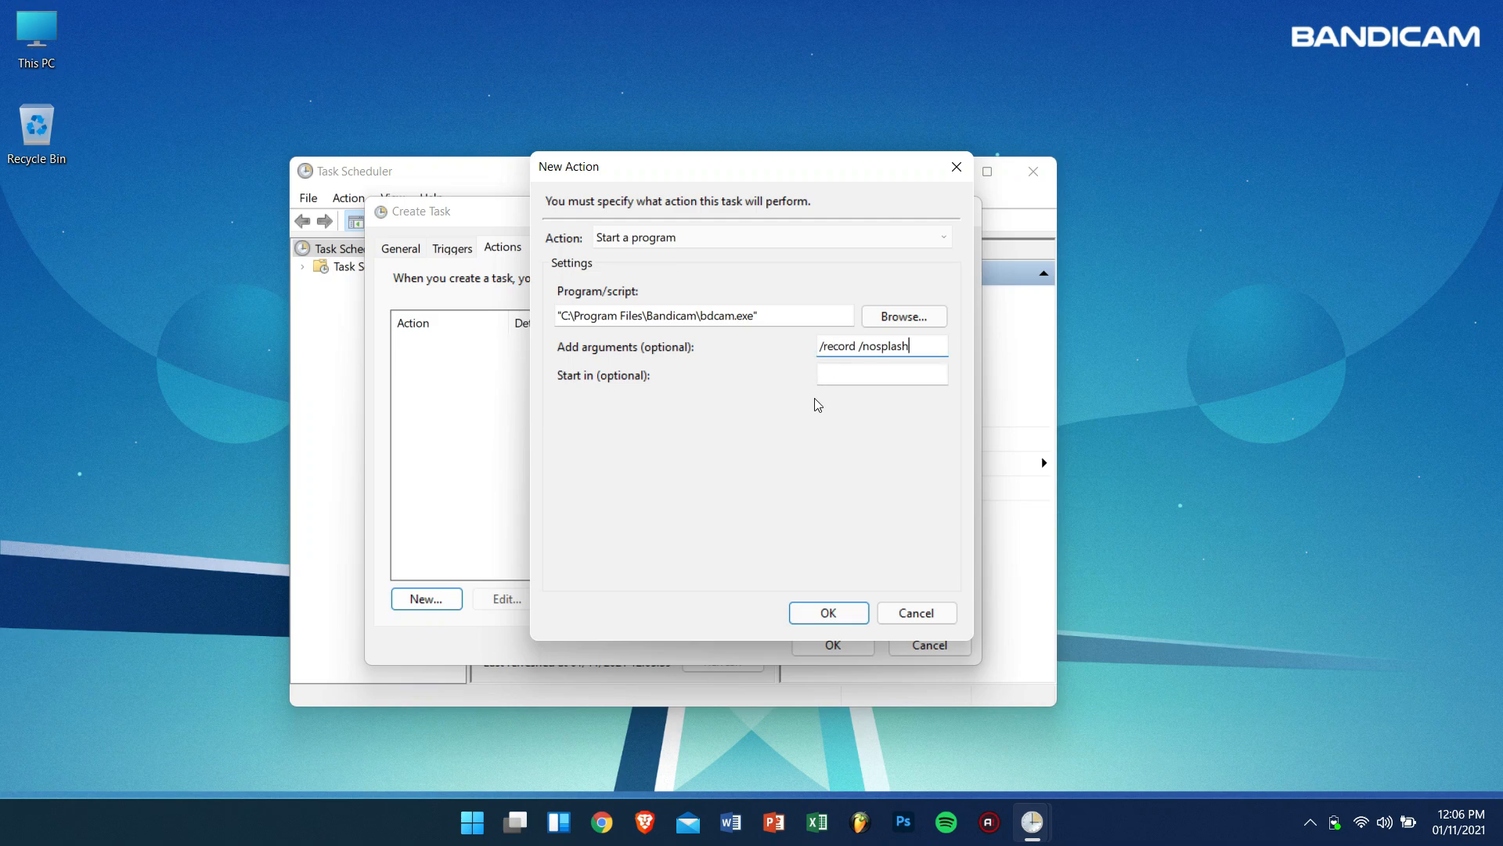
{"action": "left_click", "coordinate": [822, 612]}
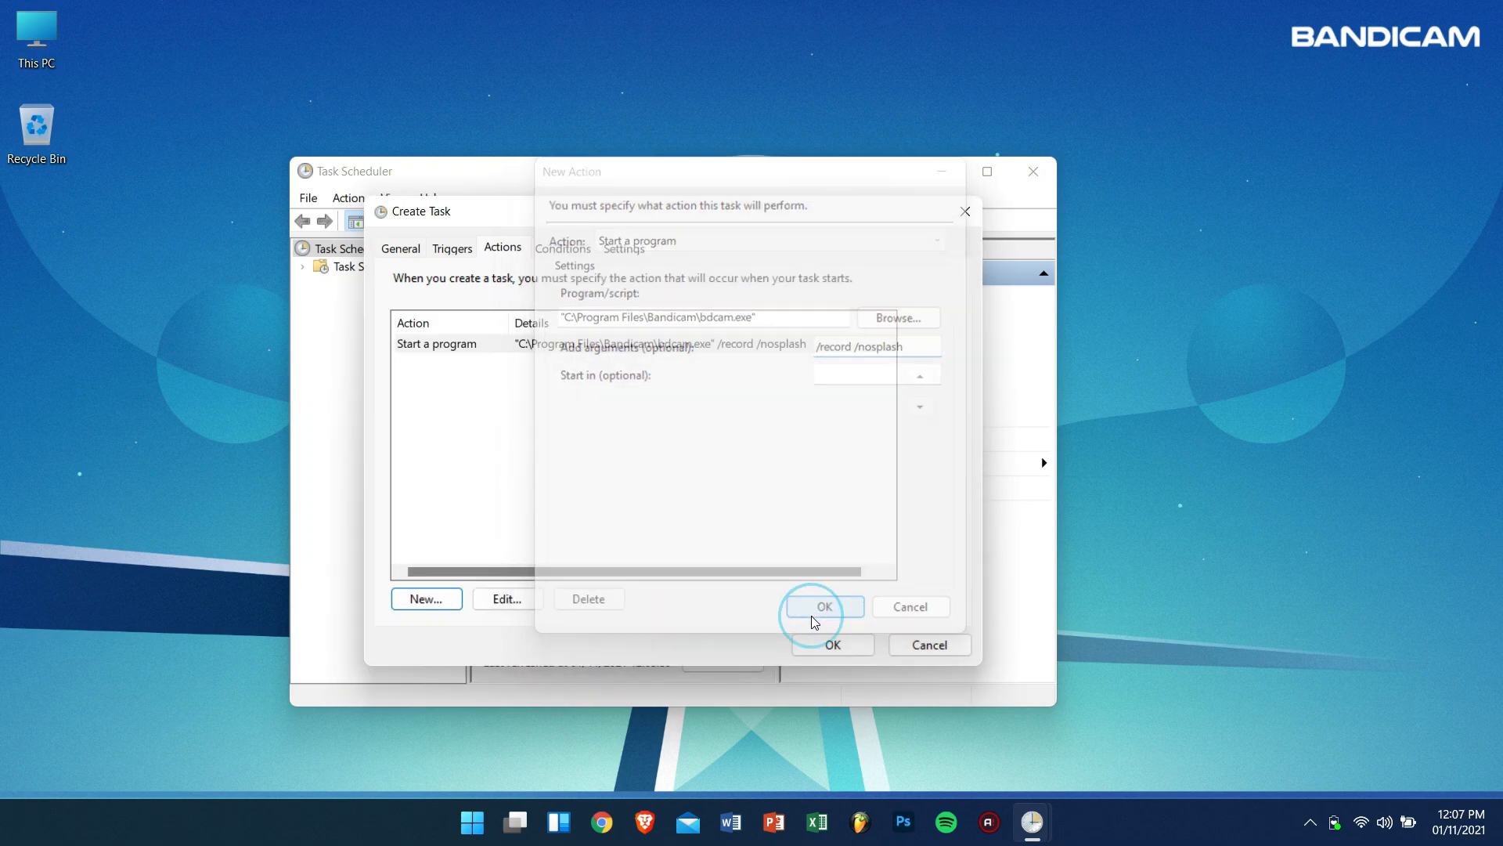
{"action": "left_click", "coordinate": [821, 606]}
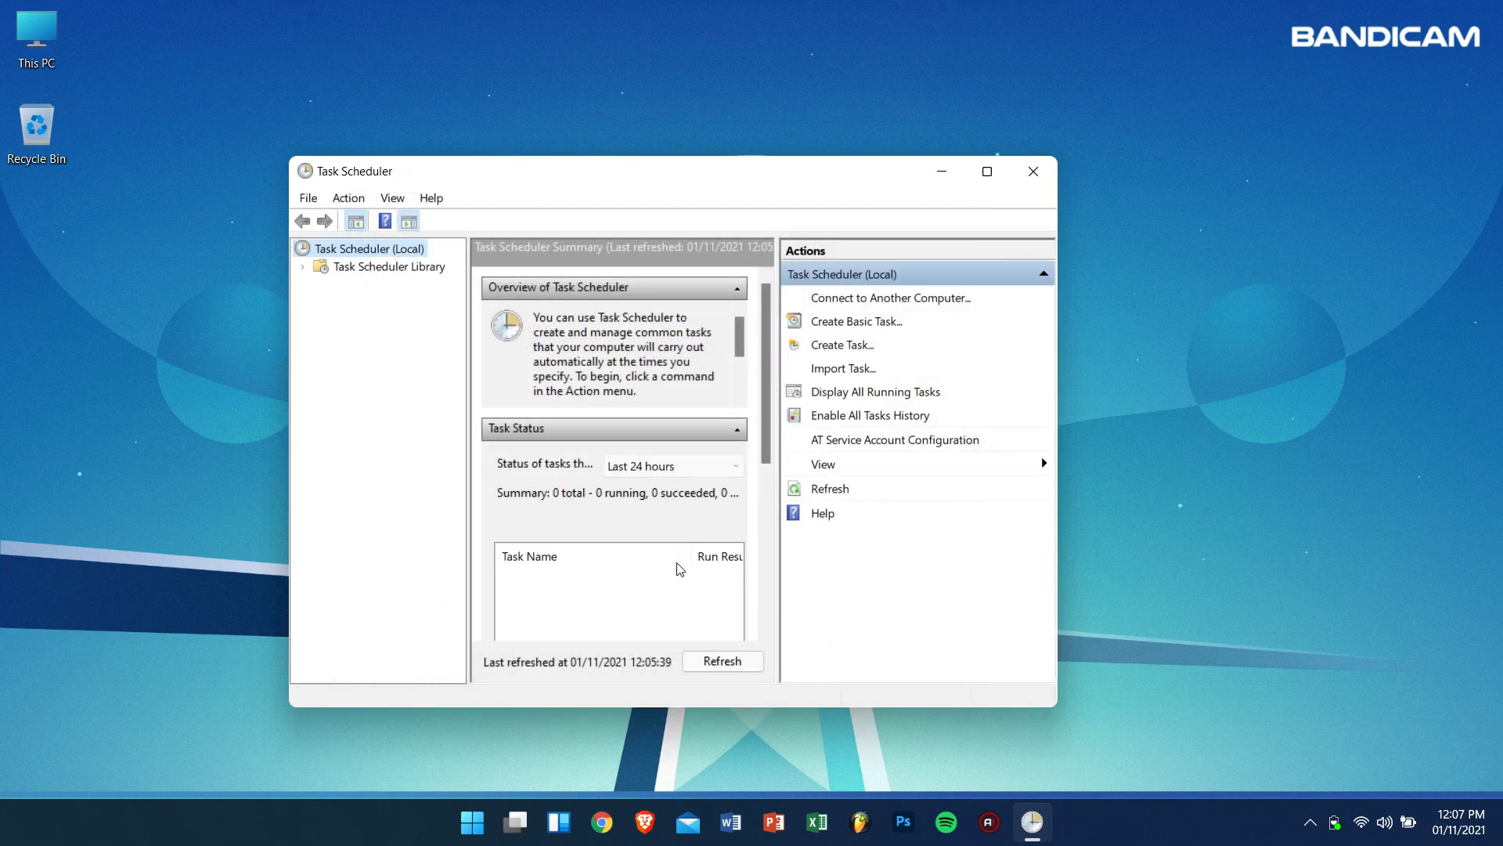
{"action": "left_click_drag", "start_coordinate": [671, 171], "coordinate": [614, 140]}
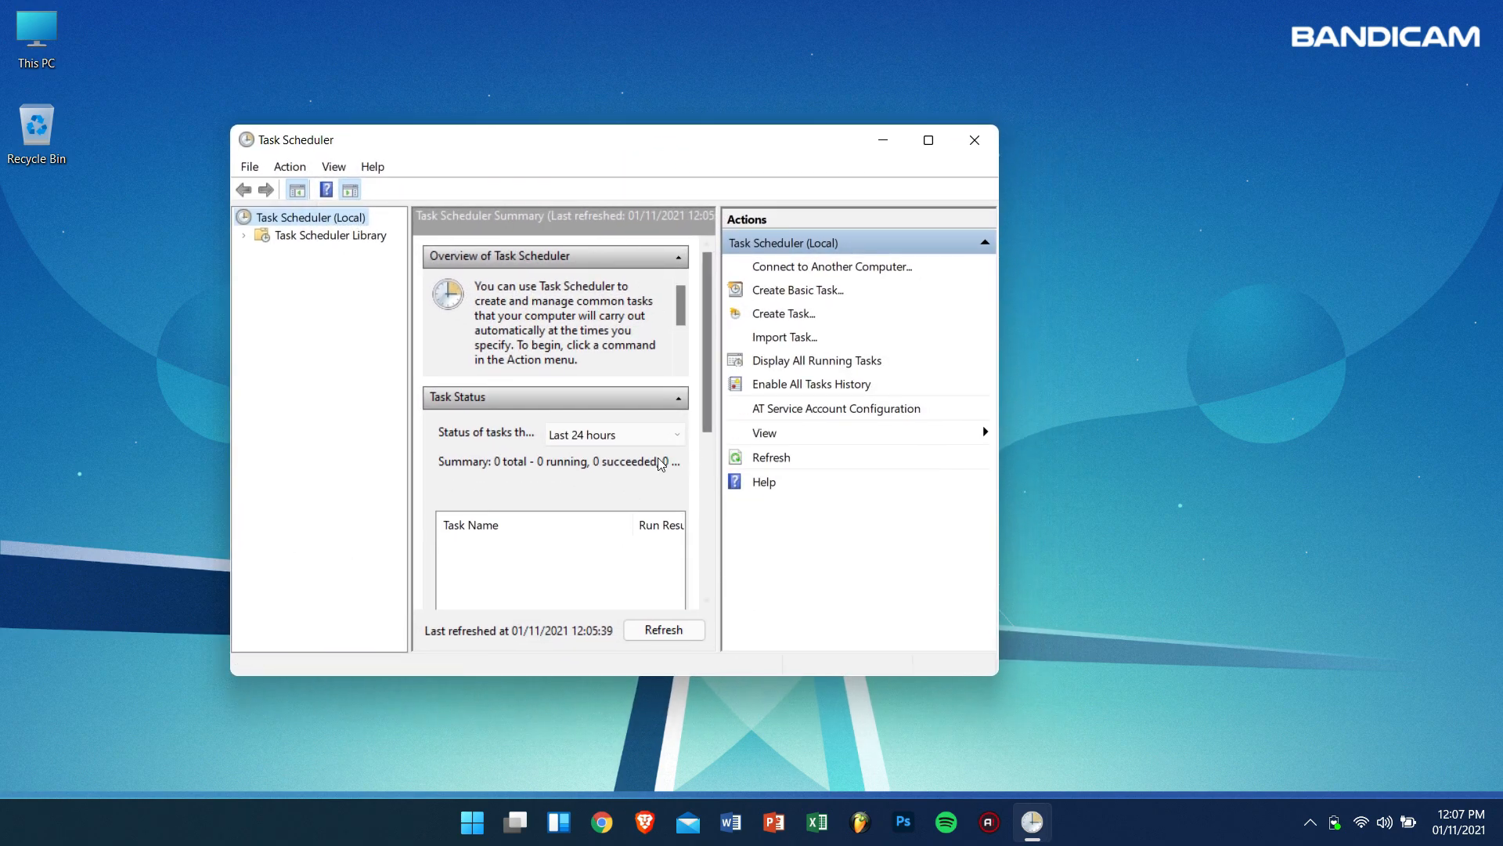
{"action": "mouse_move", "coordinate": [606, 484]}
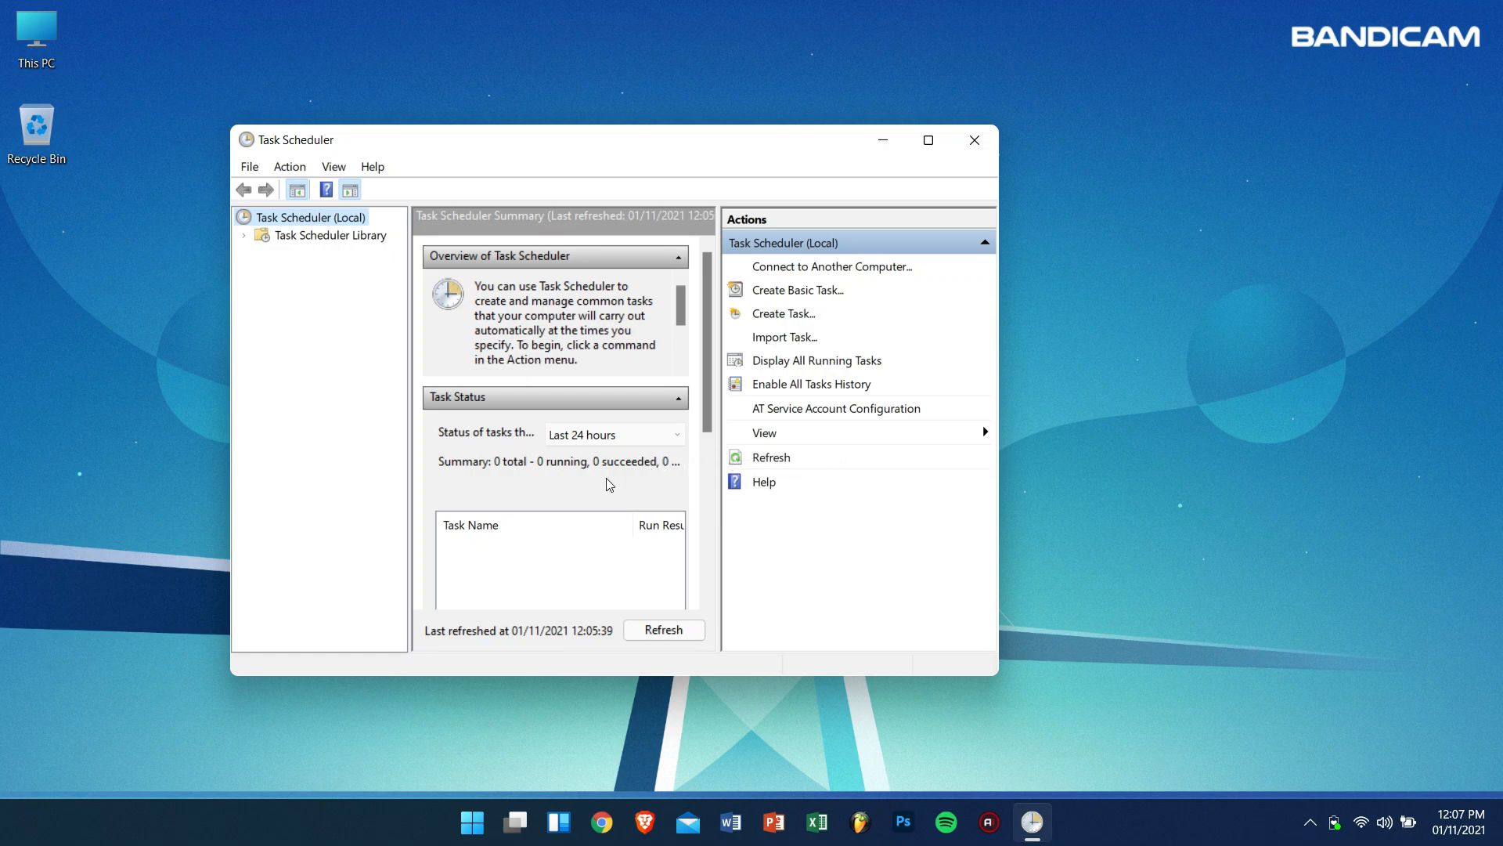
{"action": "mouse_move", "coordinate": [1090, 461]}
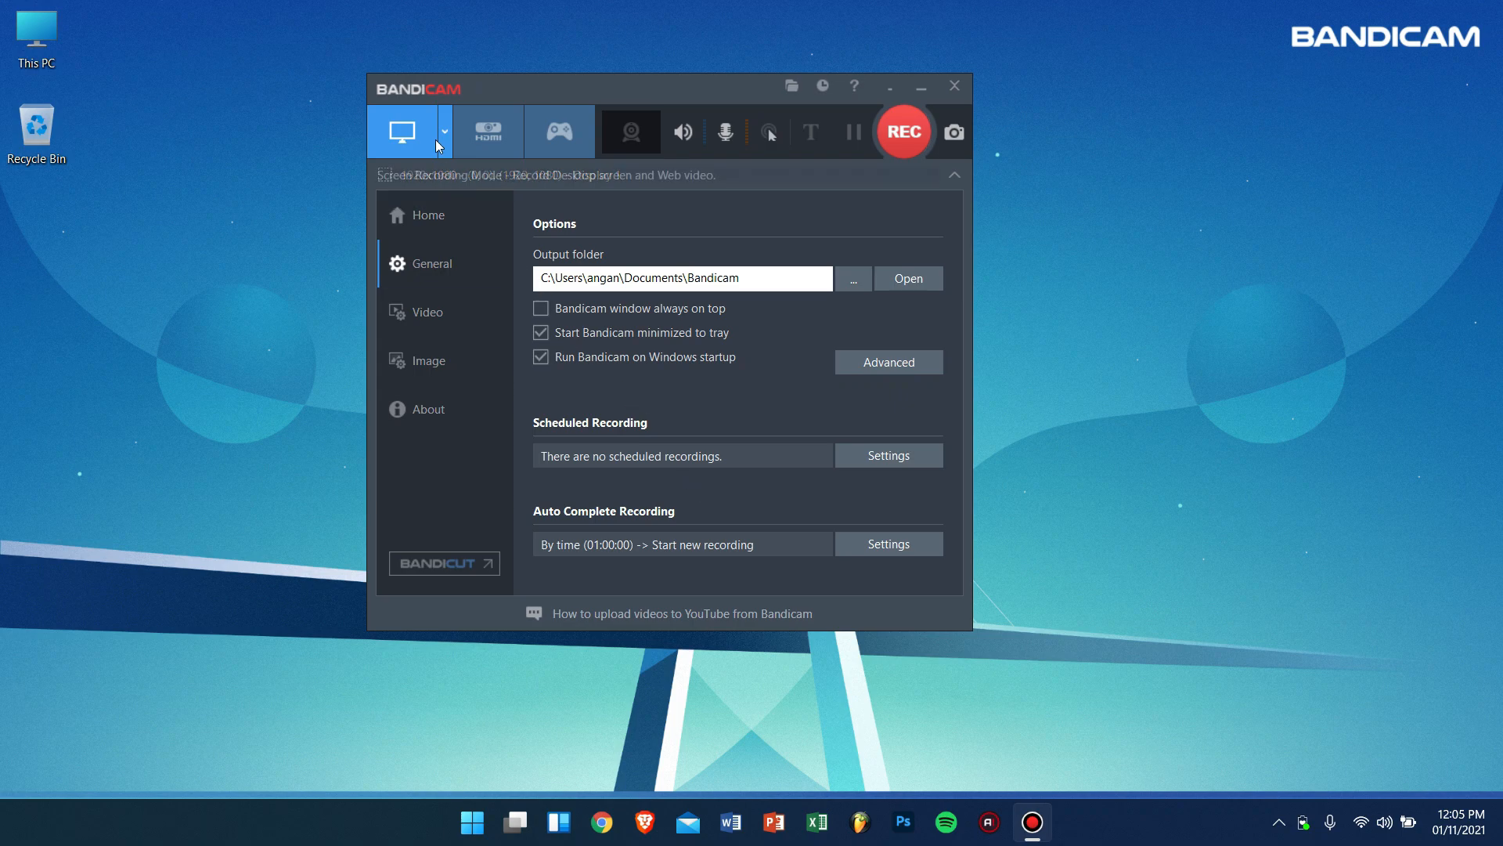
Set Bandicam's recording area to Fullscreen on Display 1
{"action": "left_click", "coordinate": [442, 132]}
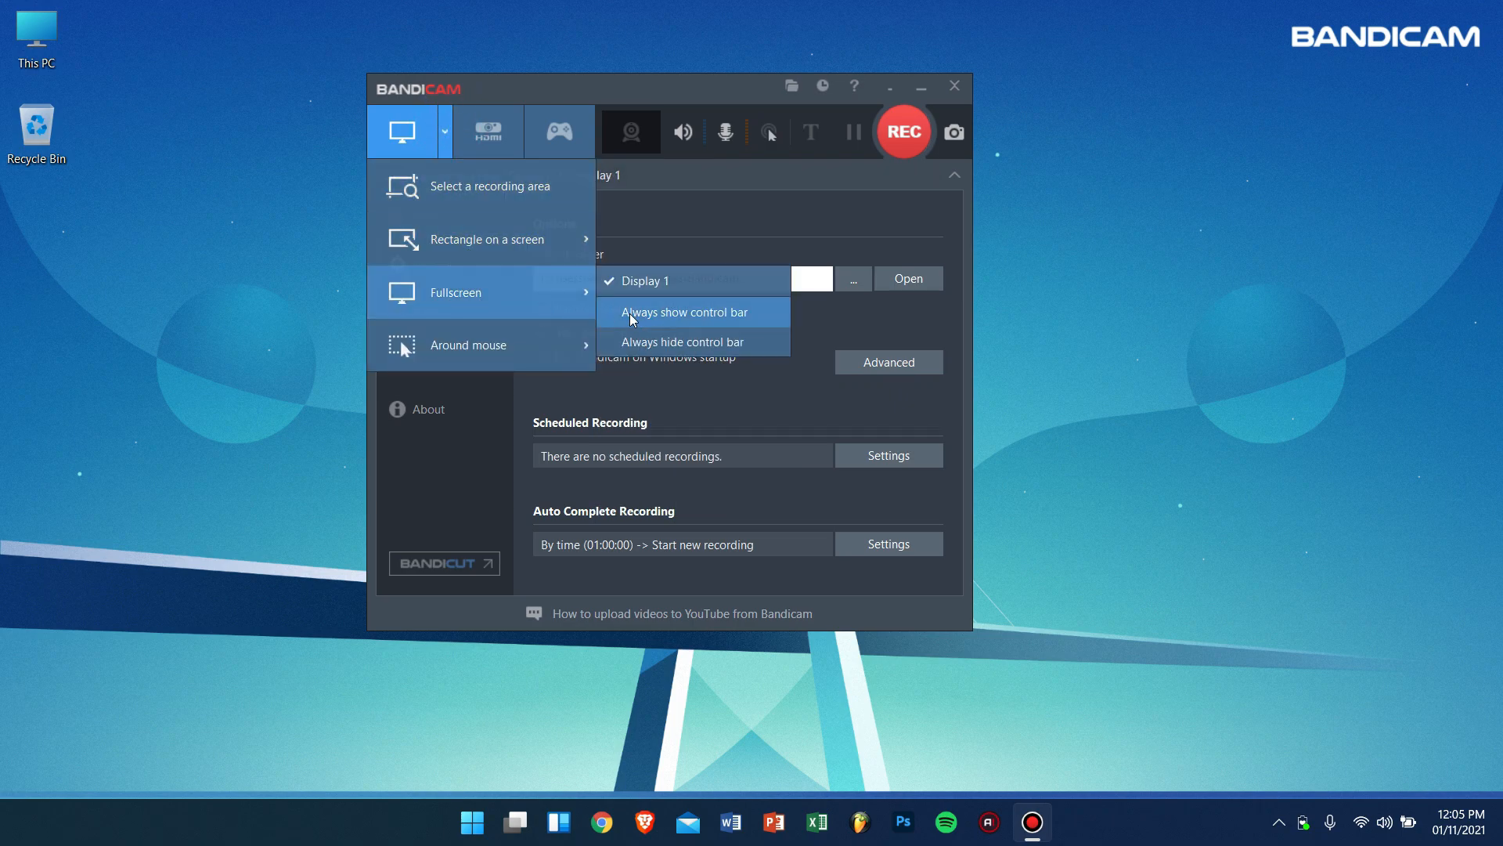